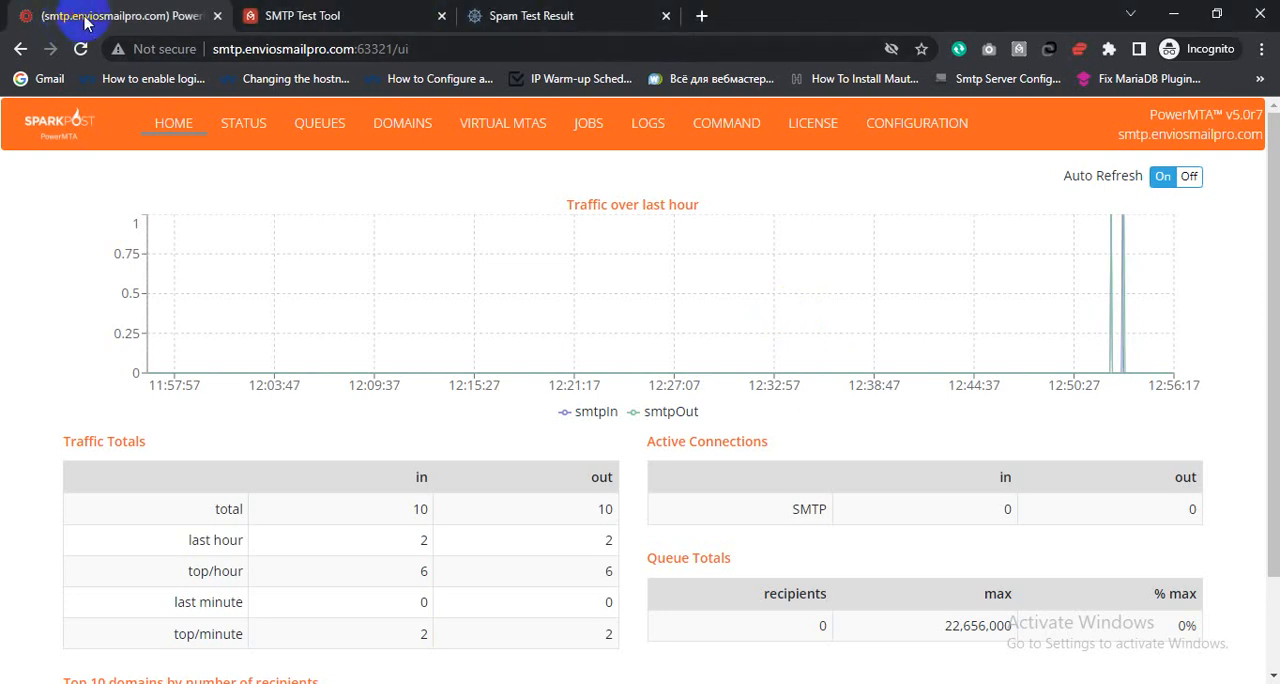
mouse_move(288, 232)
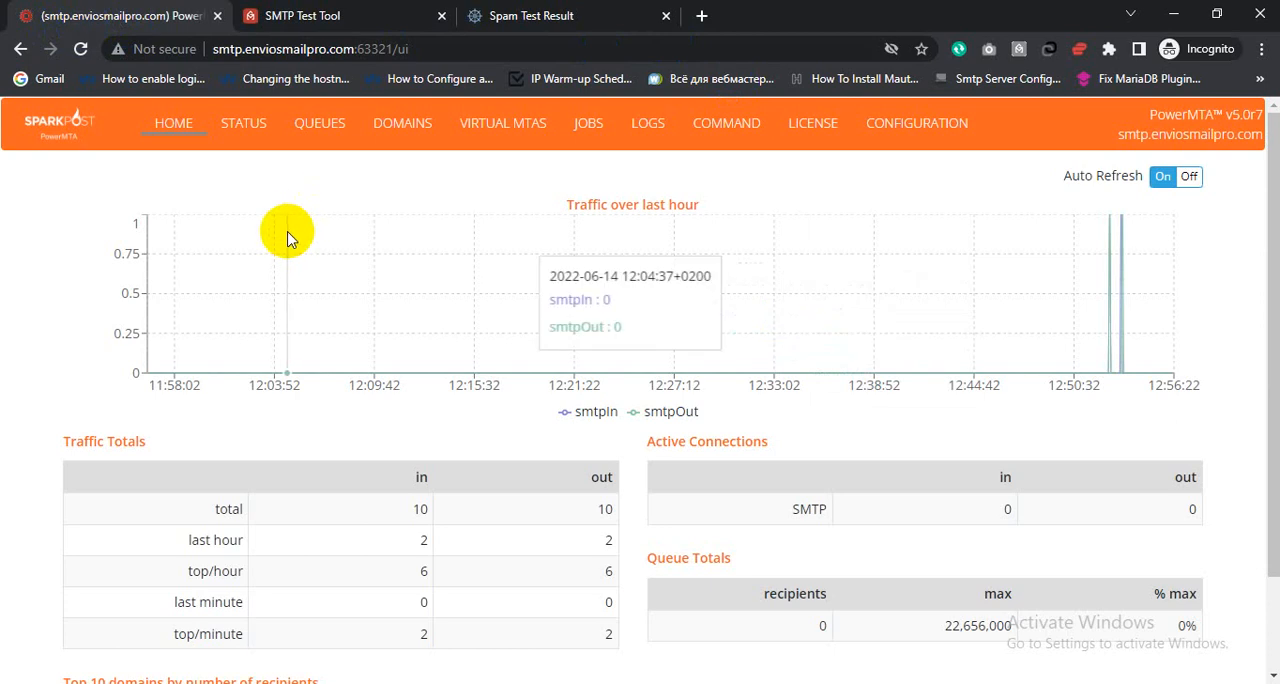
Review PowerMTA Traffic Totals showing 10 messages in and out, then get a fresh blank tab
scroll(down, 3)
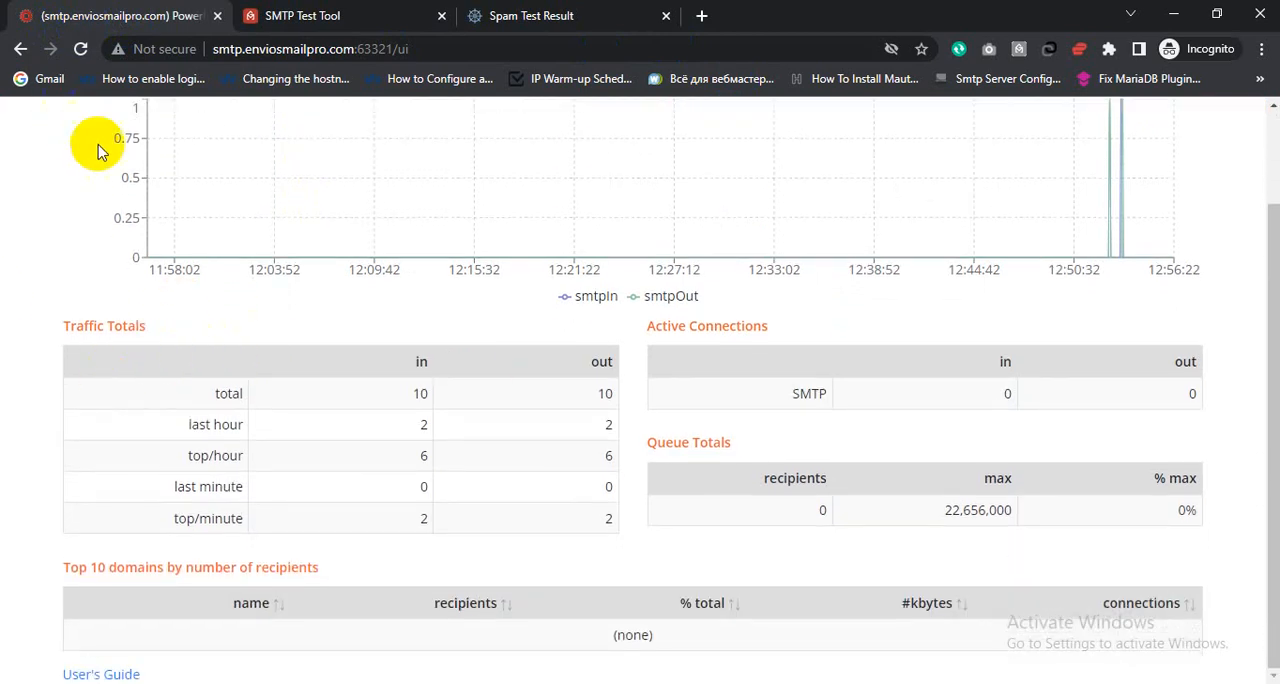
mouse_move(452, 420)
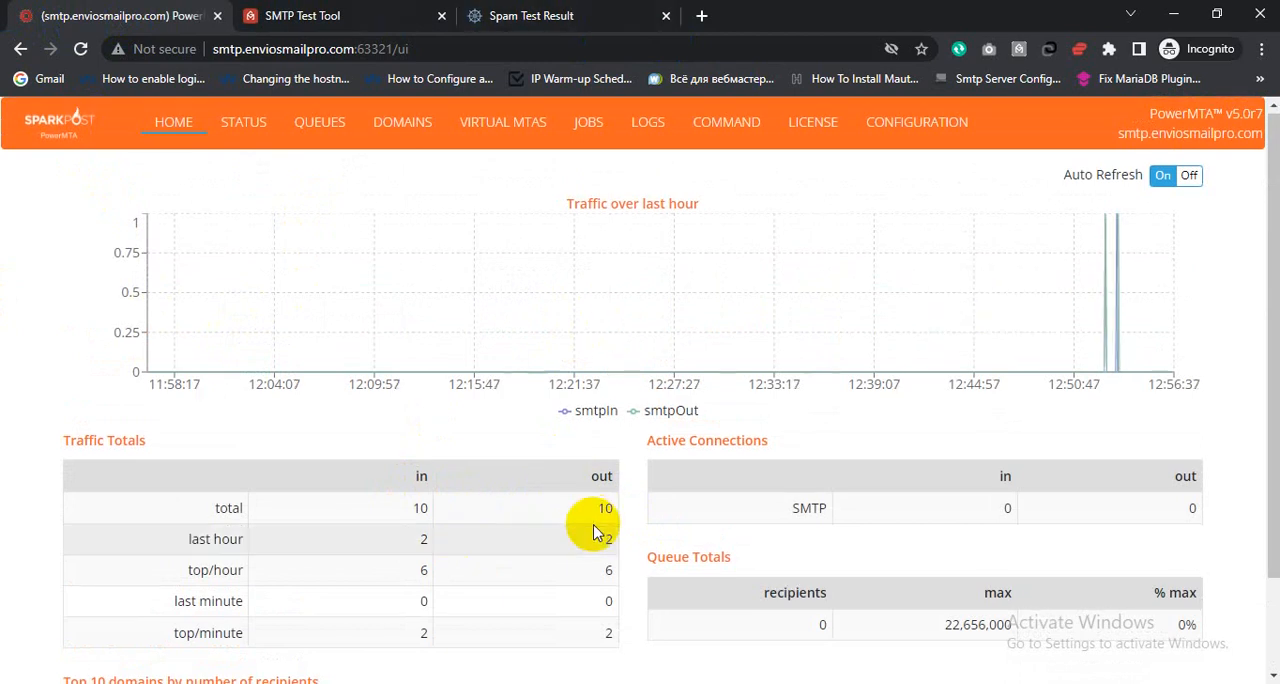
click(304, 16)
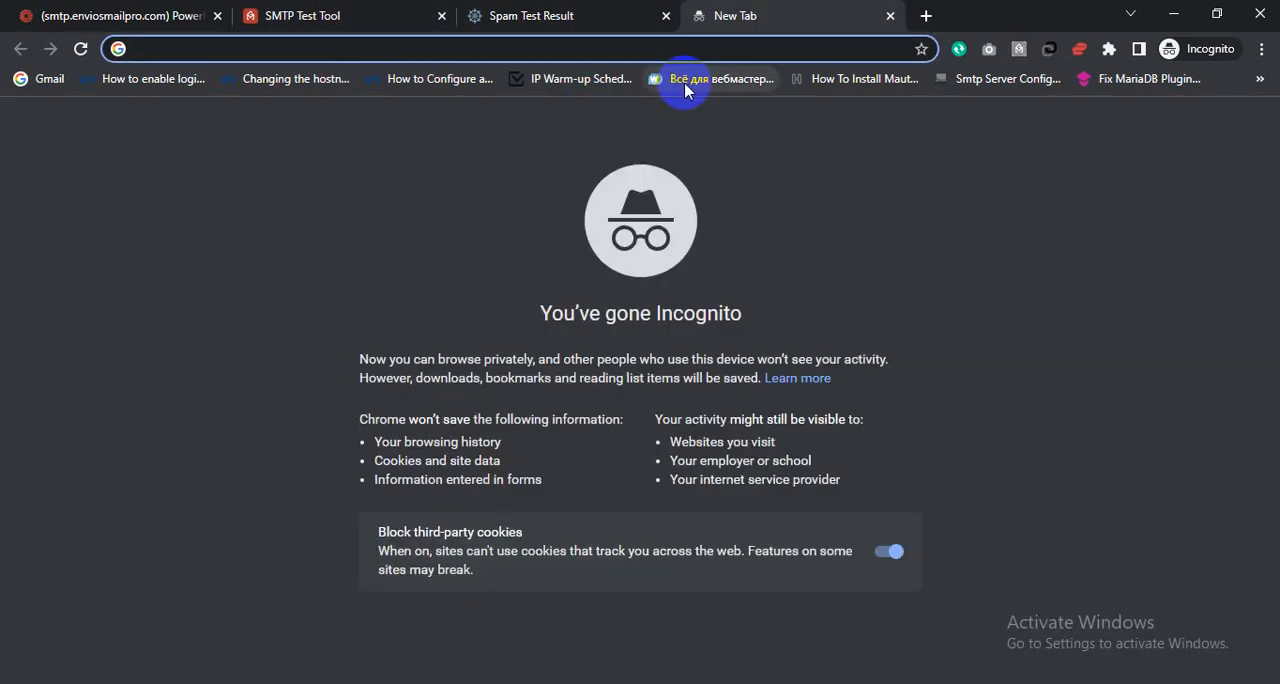
Reach the GMass inbox tester (gmass.co/inbox) by searching 'gmass in'
text(gmass)
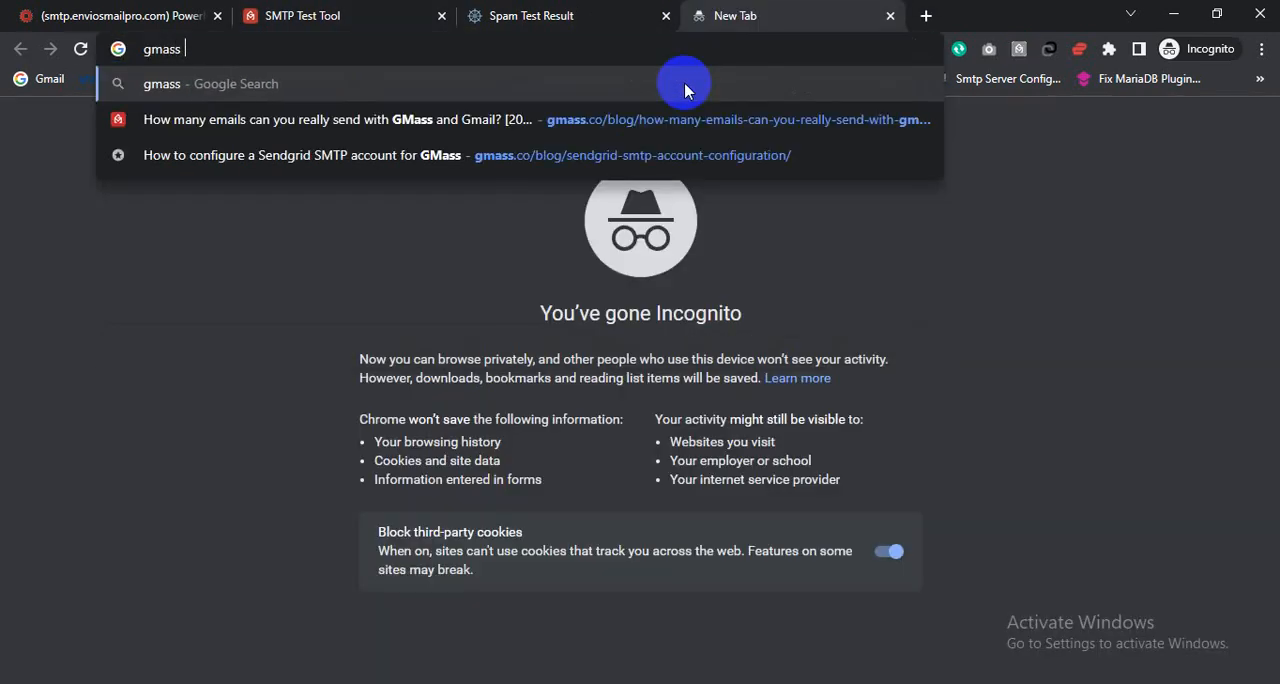
text(inbox)
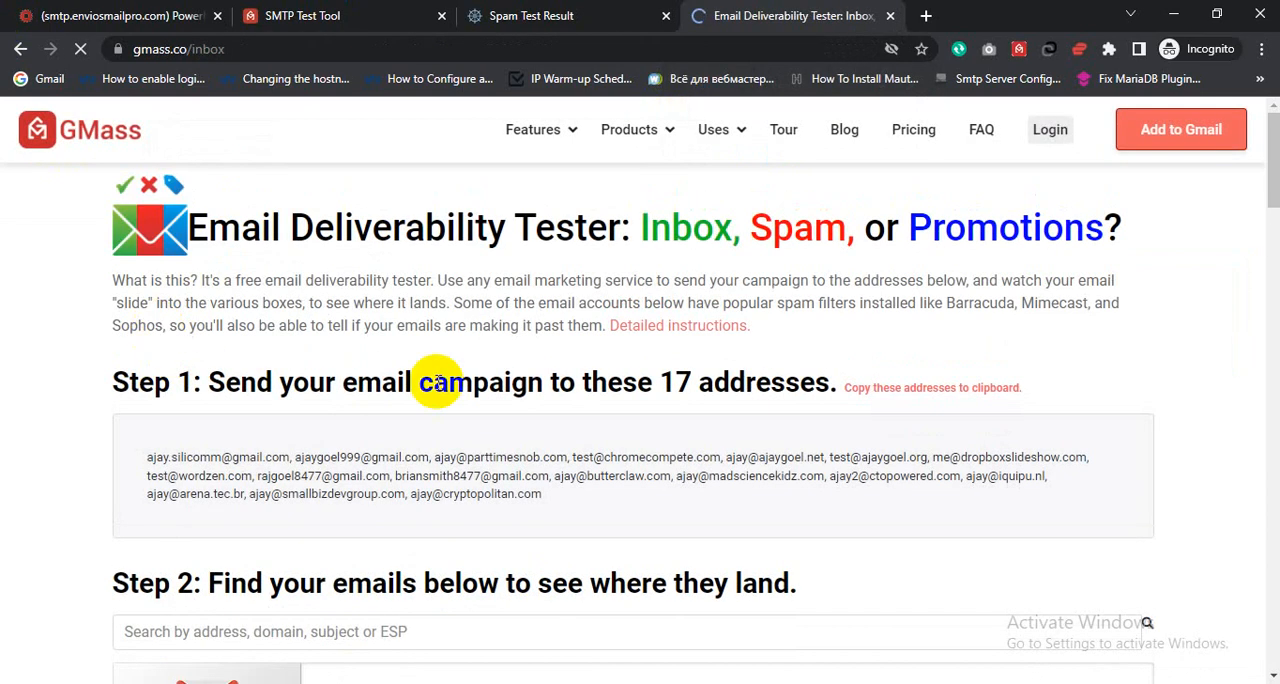
scroll(down, 3)
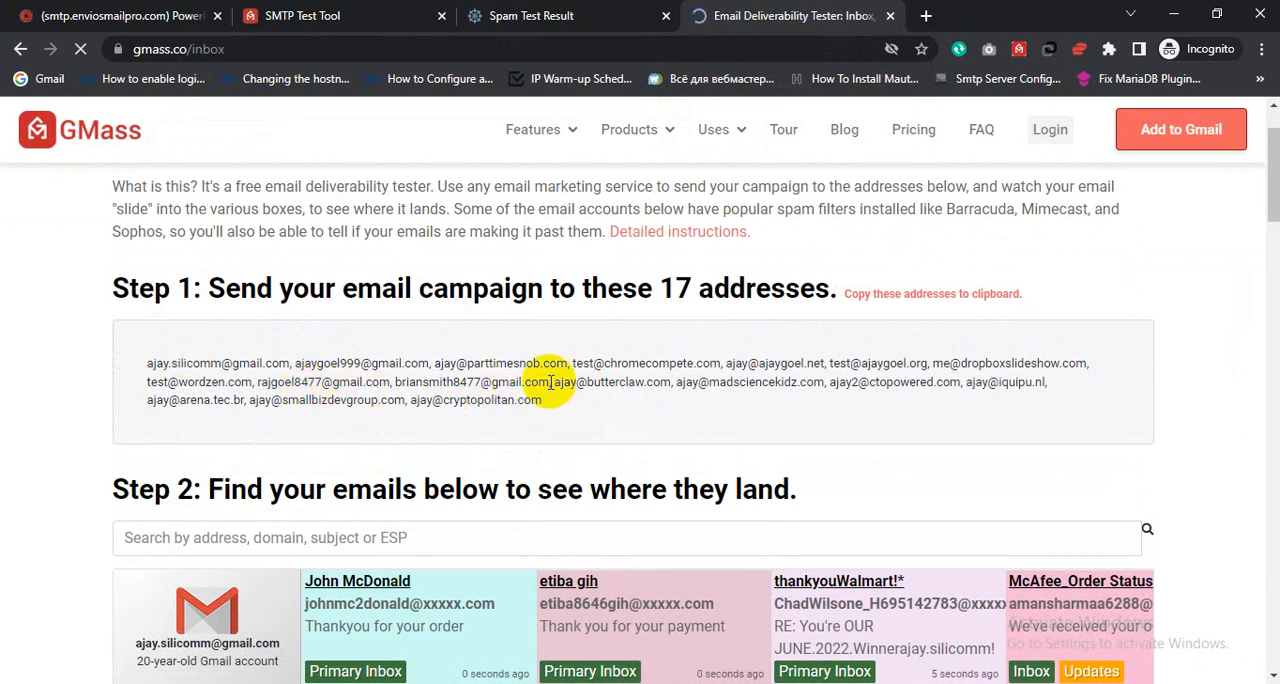
double_click(470, 382)
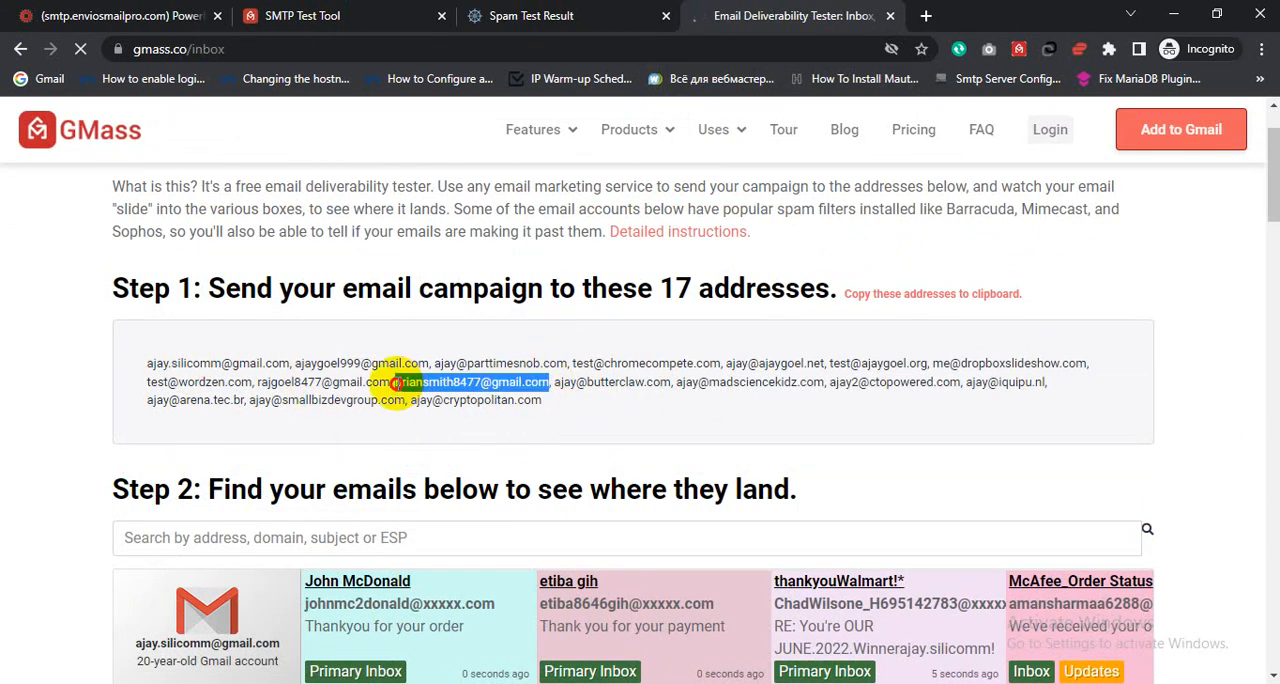
double_click(472, 382)
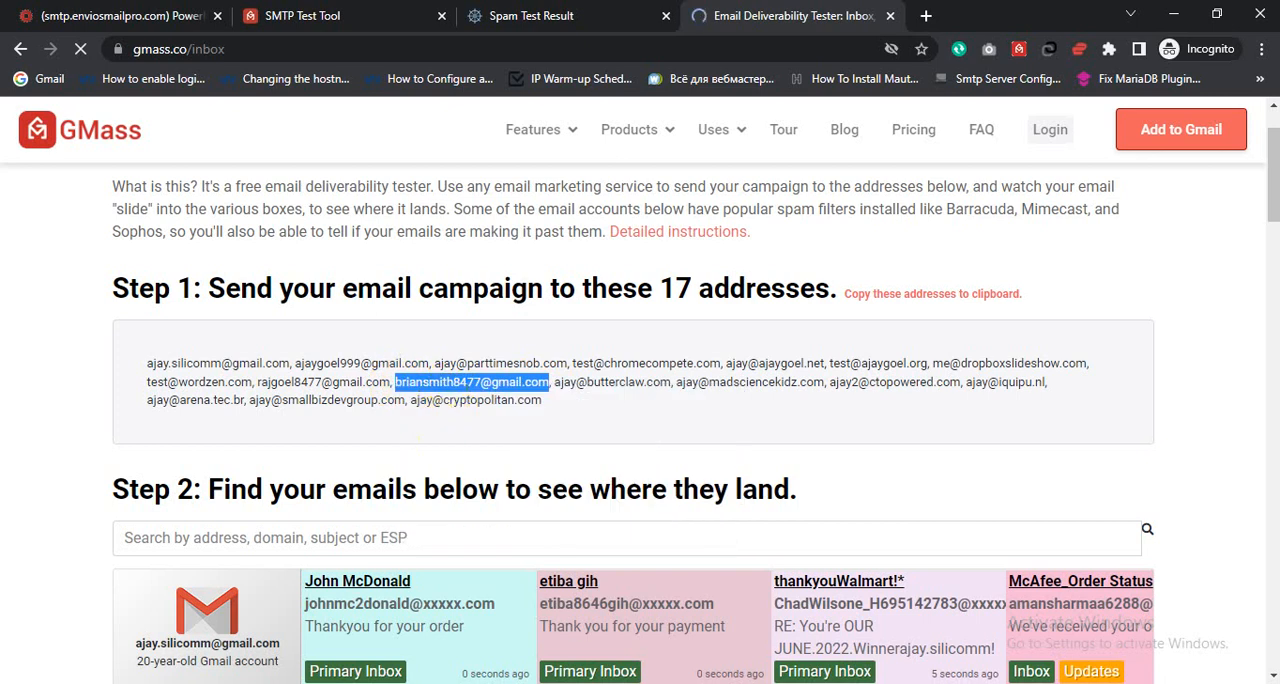
click(300, 16)
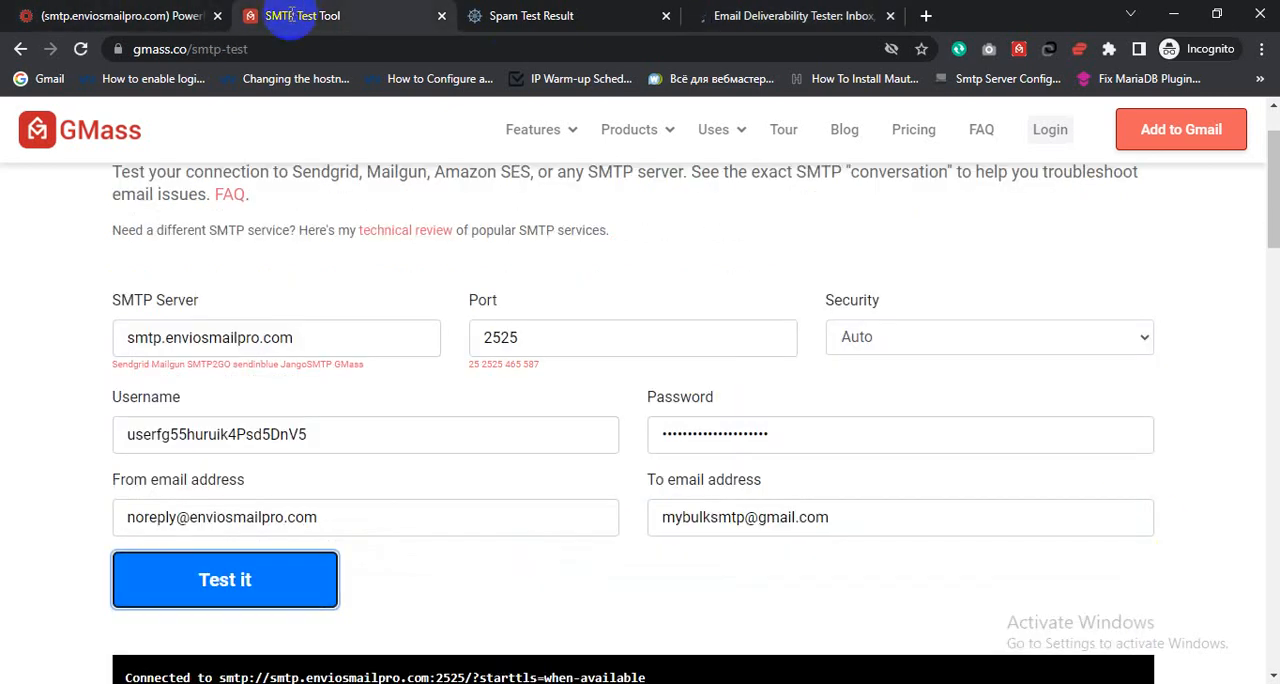
mouse_move(724, 336)
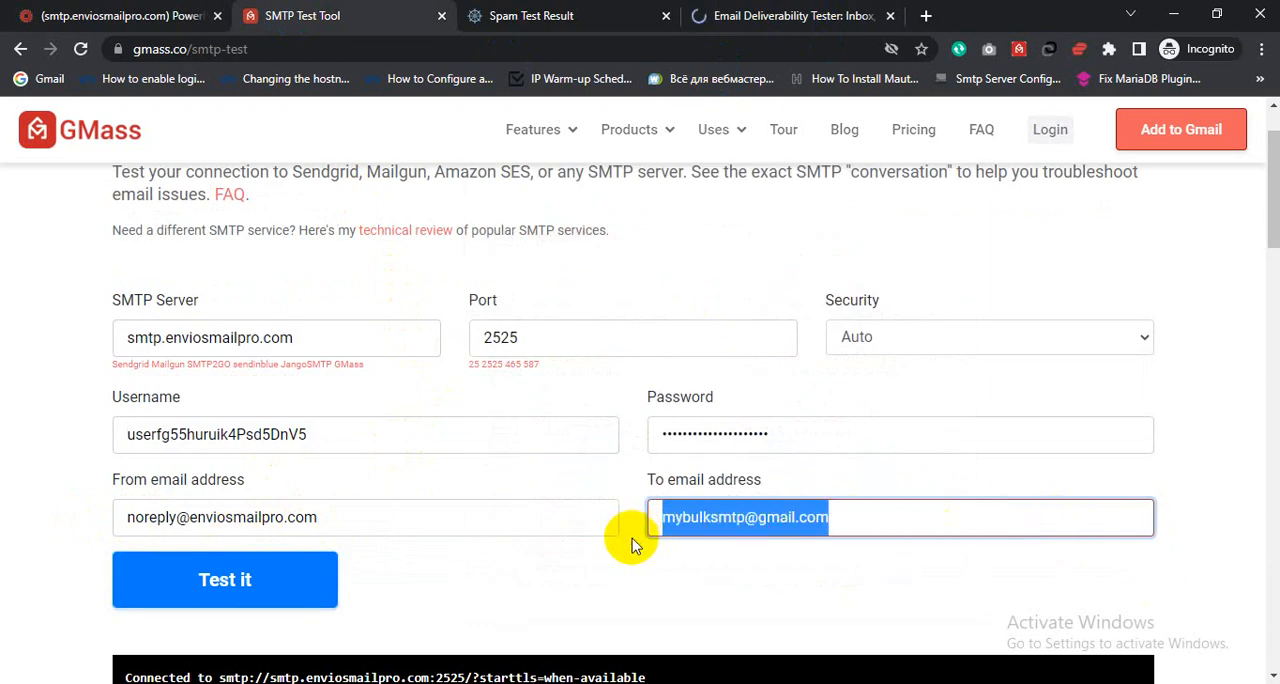
click(224, 580)
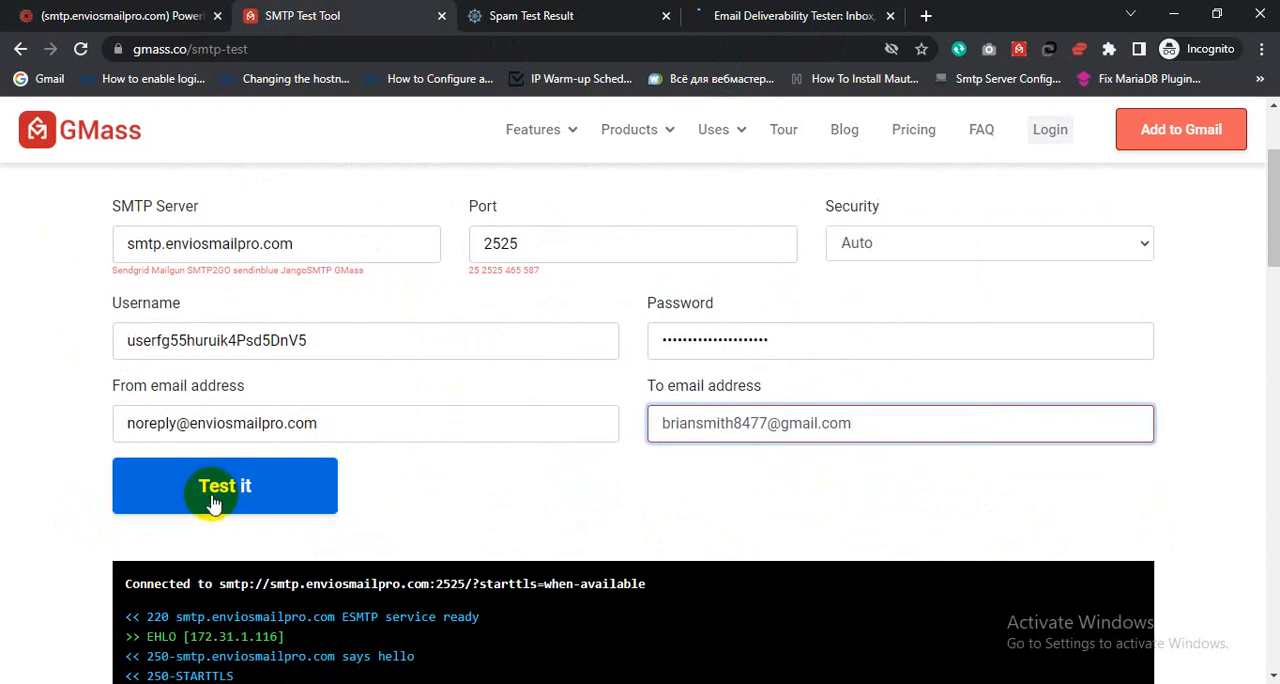
click(224, 484)
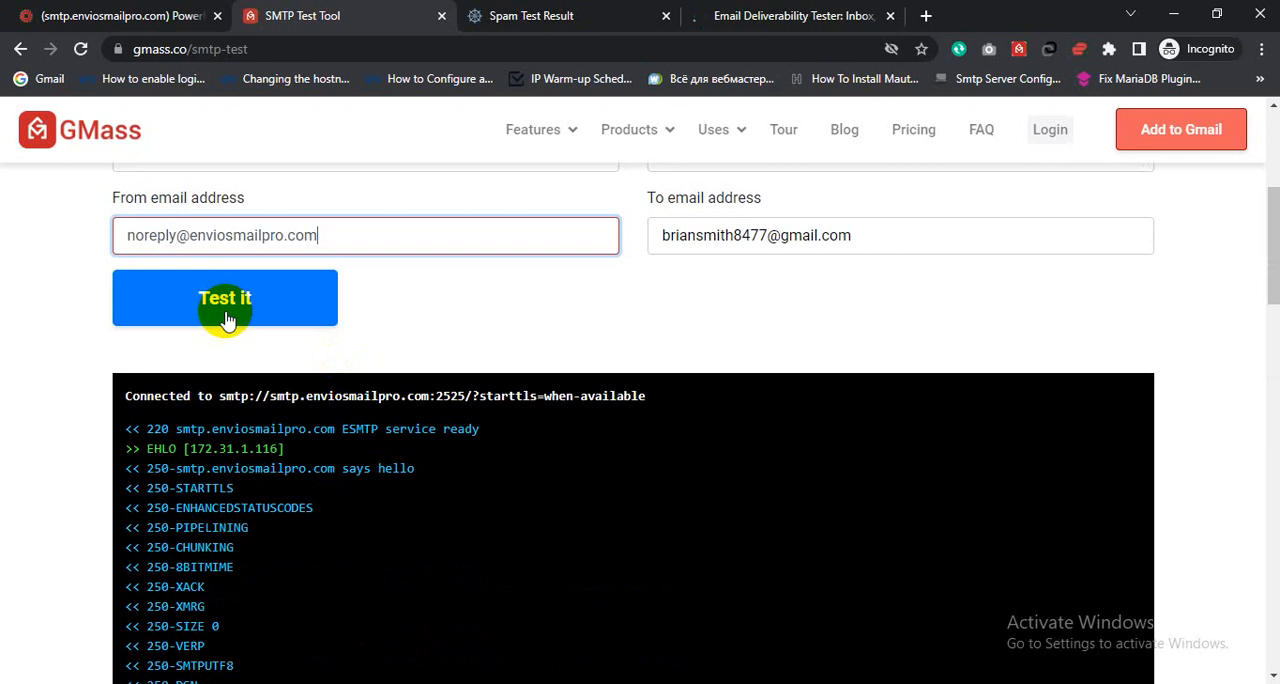
click(224, 298)
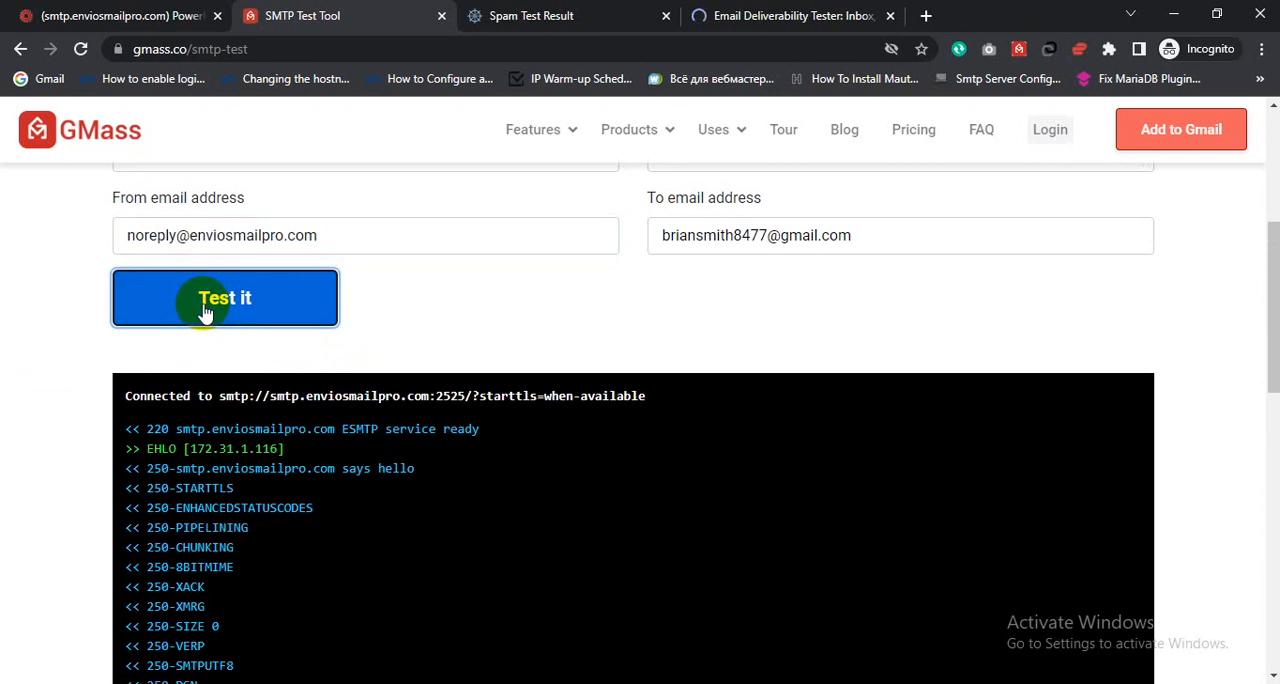
click(224, 298)
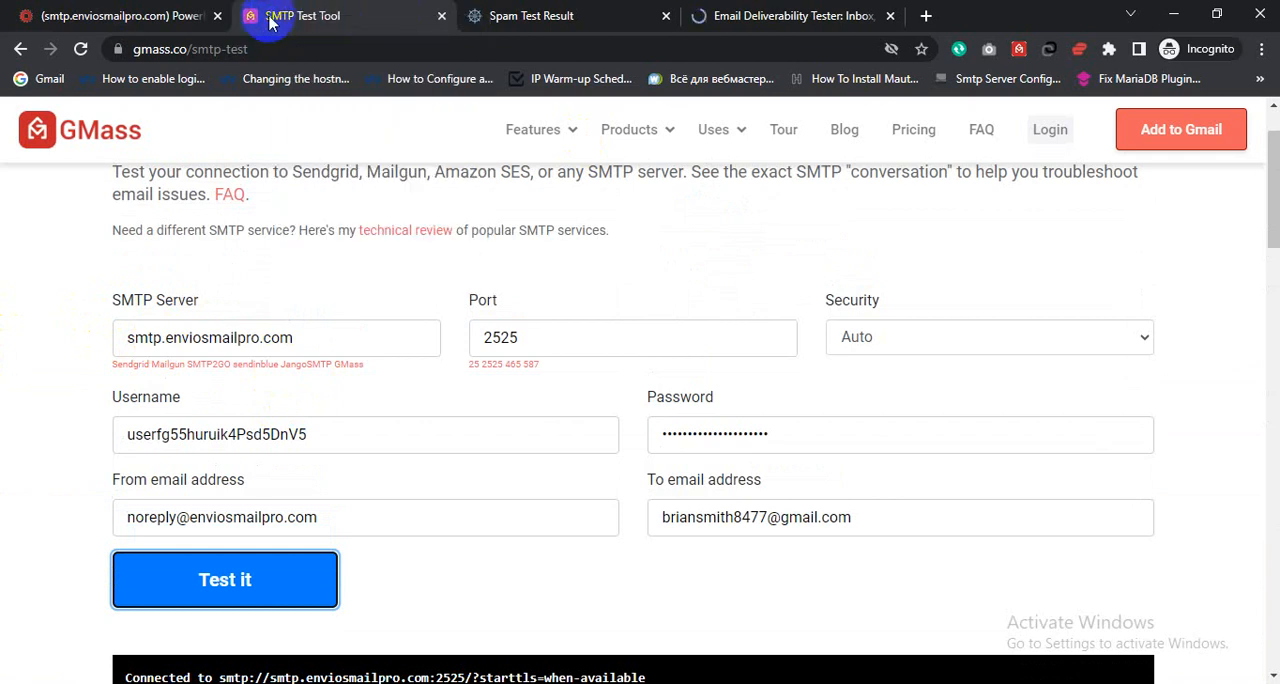
click(120, 16)
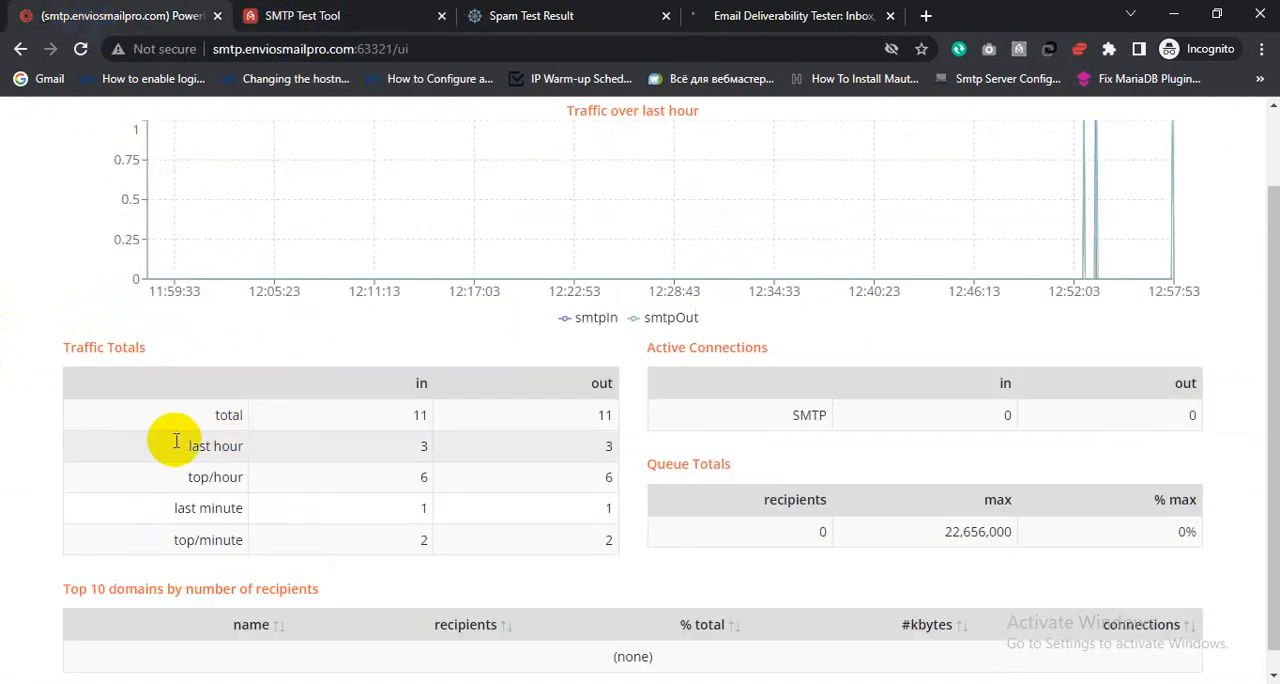
mouse_move(388, 436)
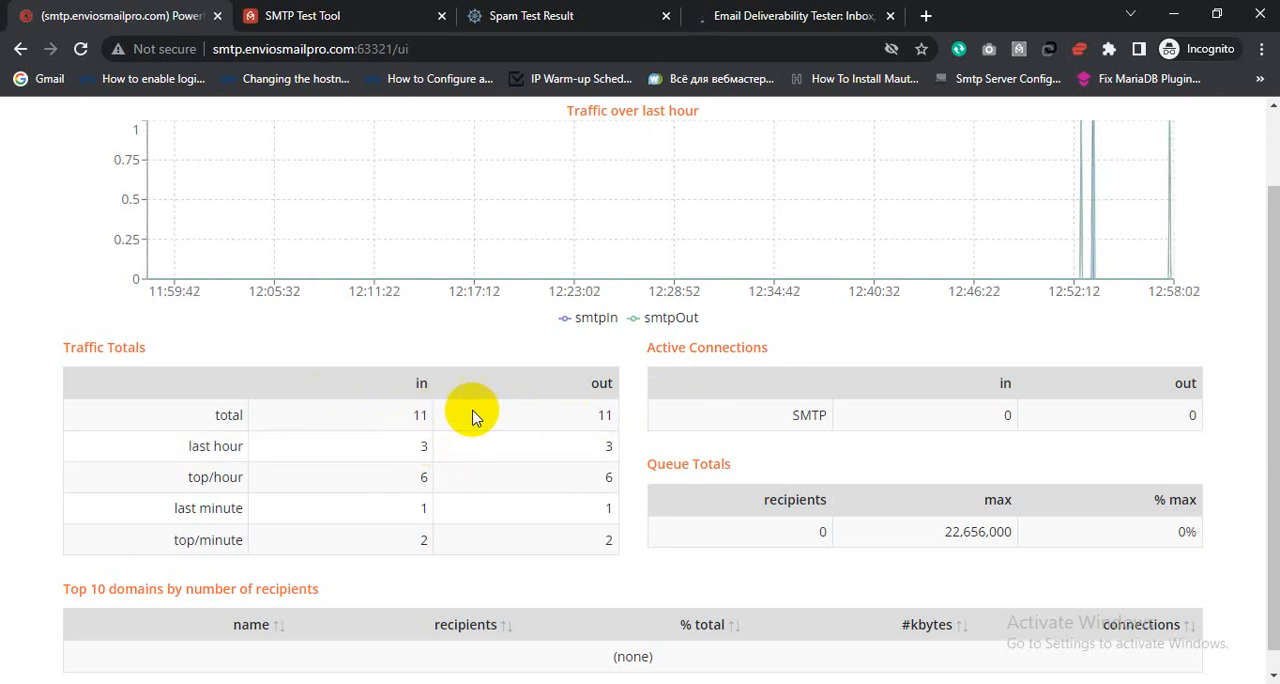
Confirm PowerMTA Traffic Totals rose to 11 messages in and out
scroll(down, 3)
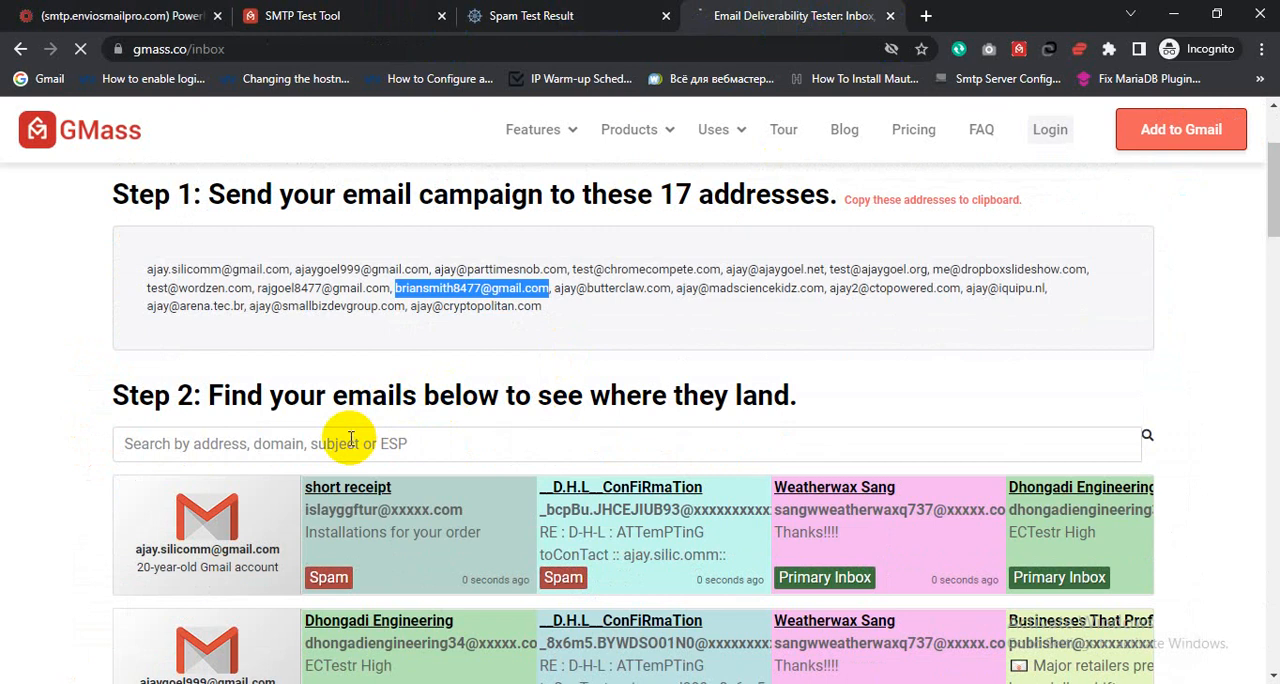
click(300, 16)
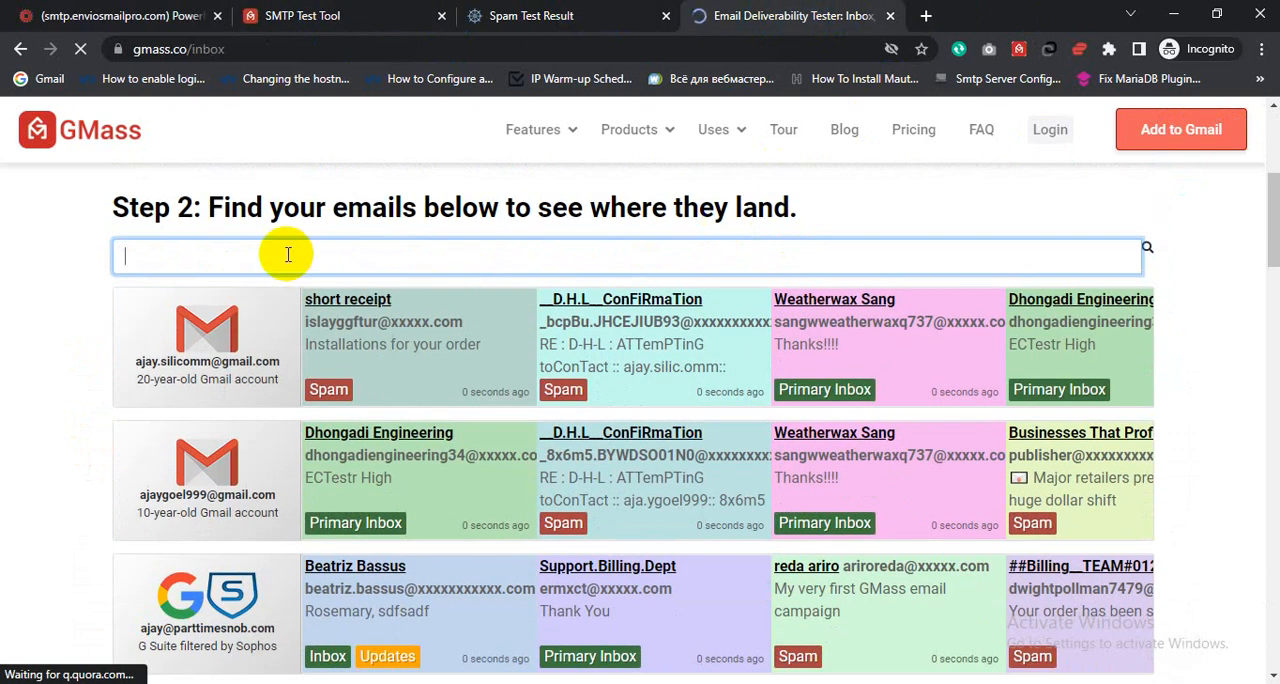
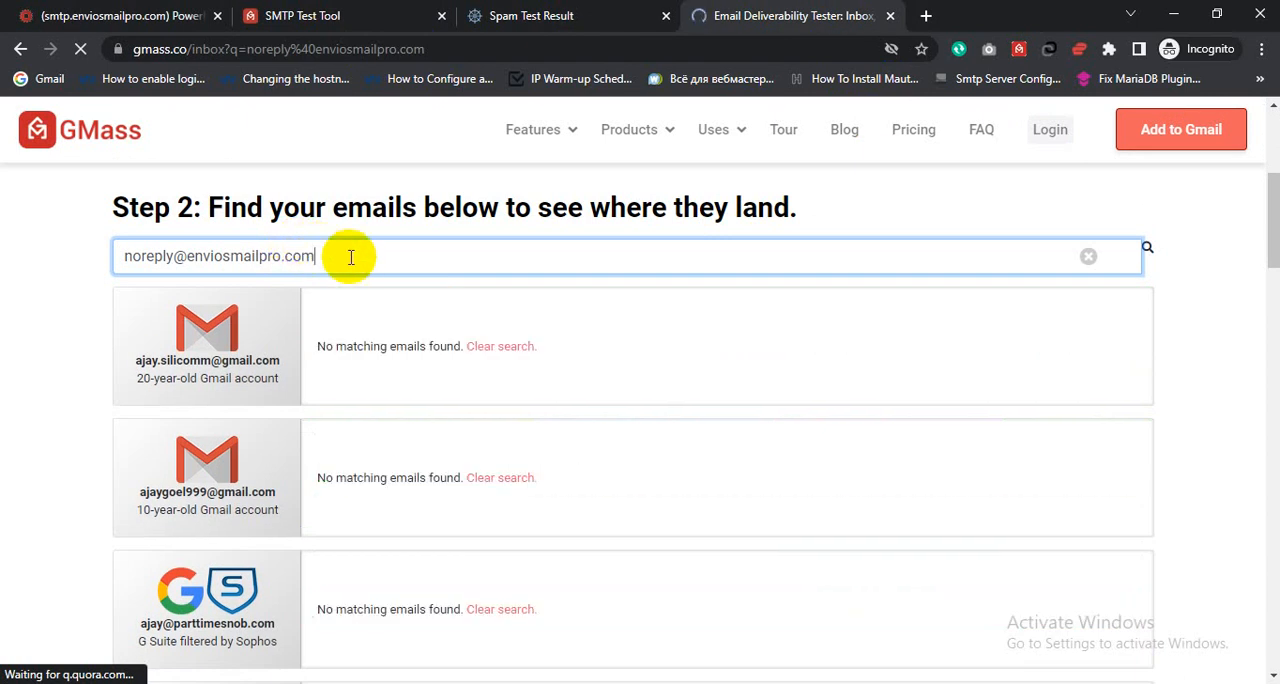
scroll(up, 3)
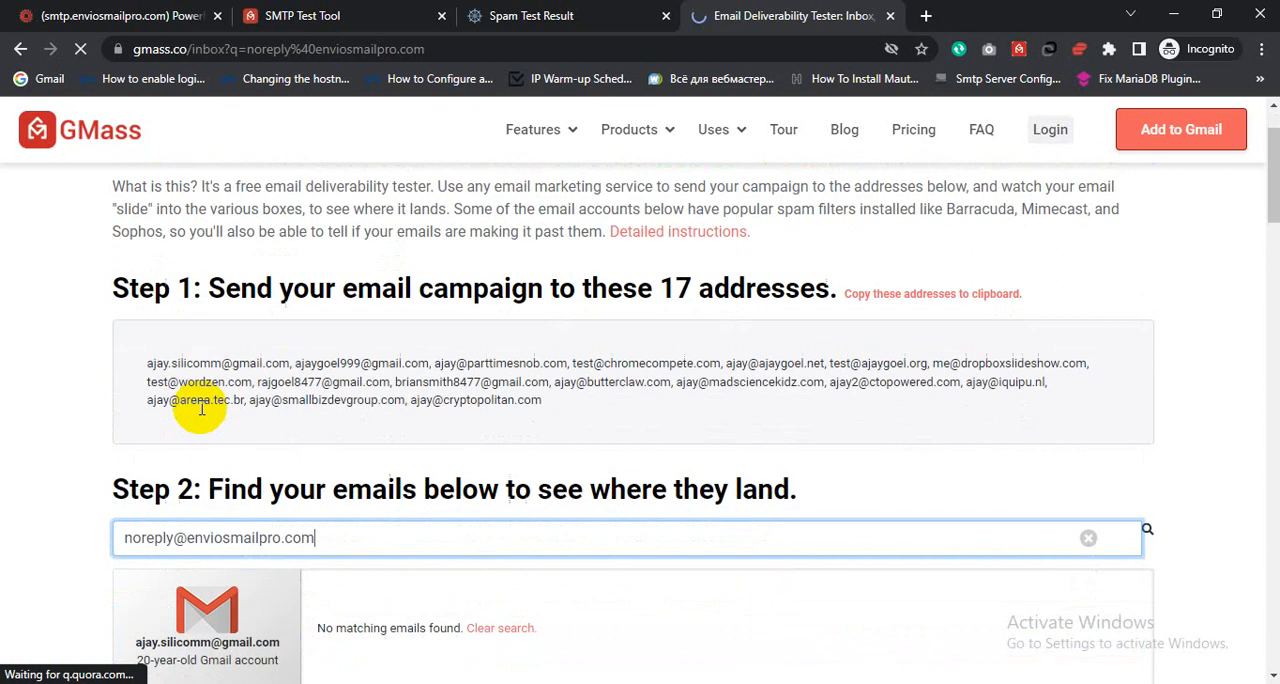
scroll(down, 3)
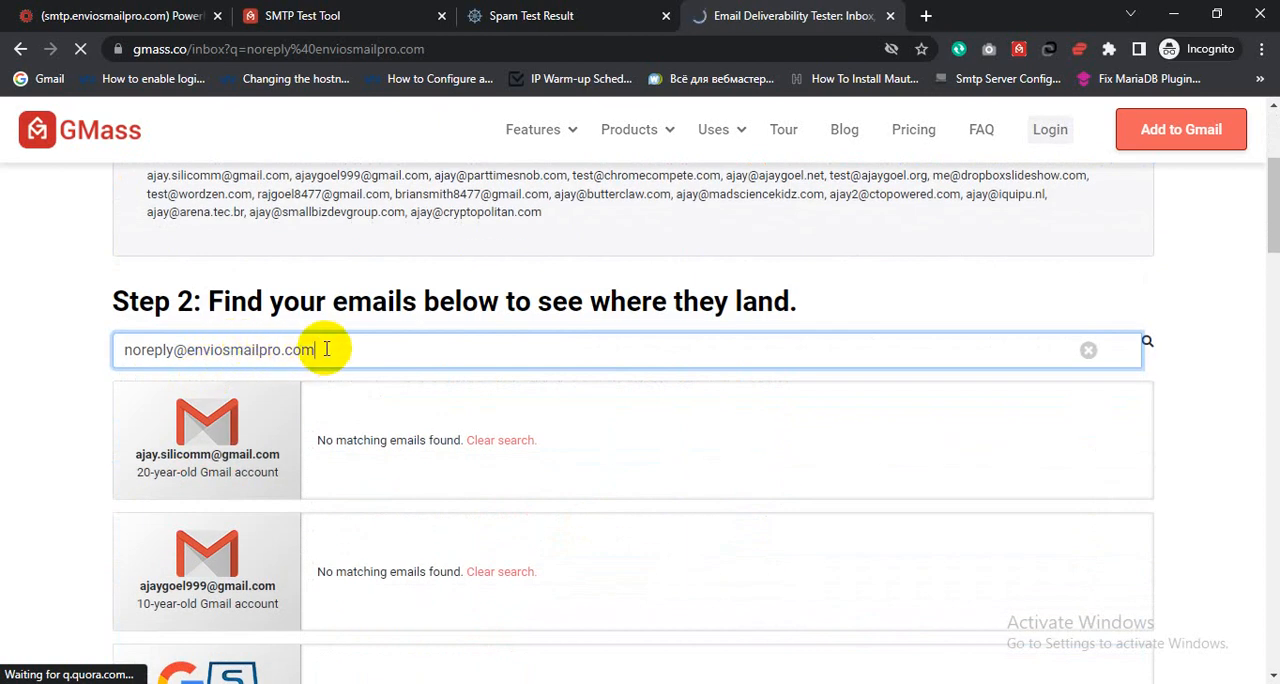
scroll(down, 3)
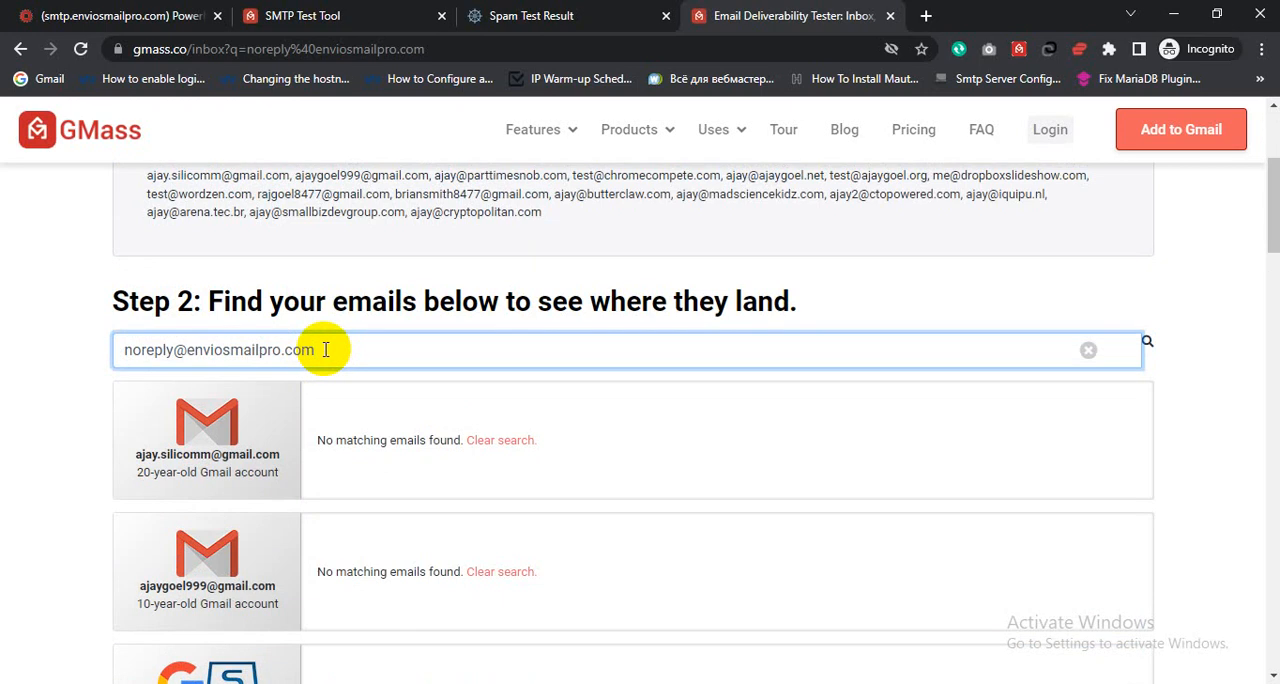
mouse_move(328, 360)
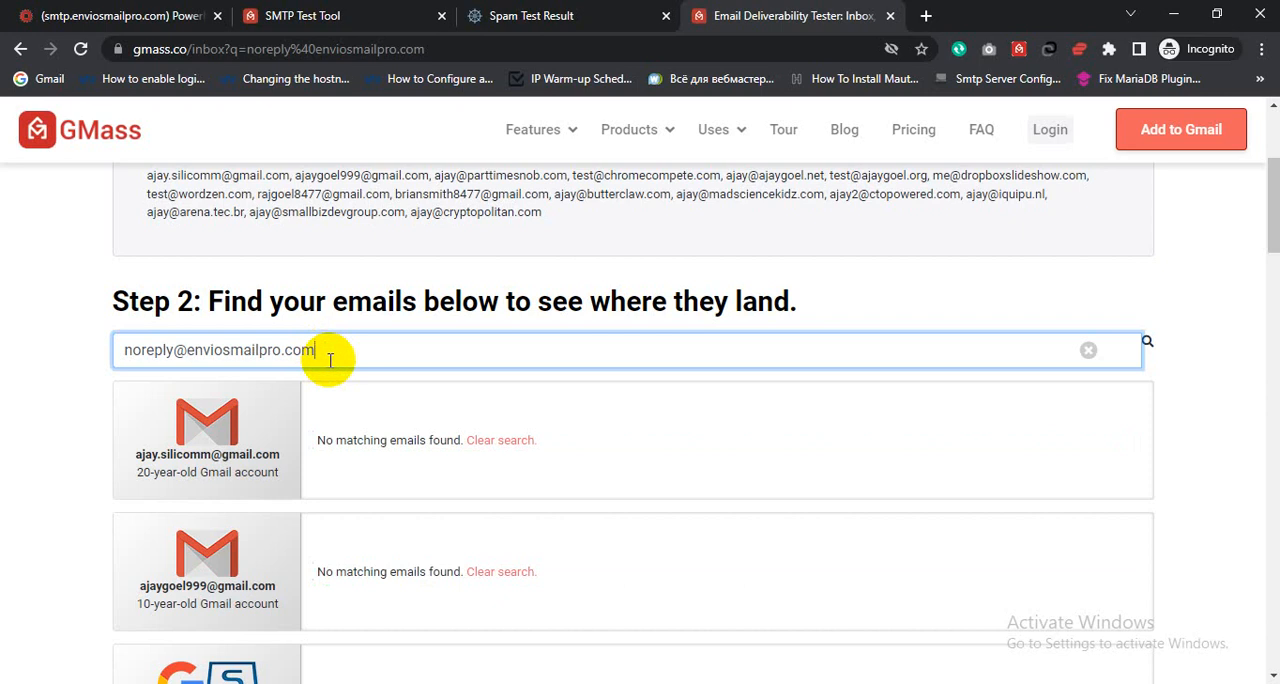
Check the SMTP tool and PowerMTA tabs, then clear the stray search term in the tester
click(300, 16)
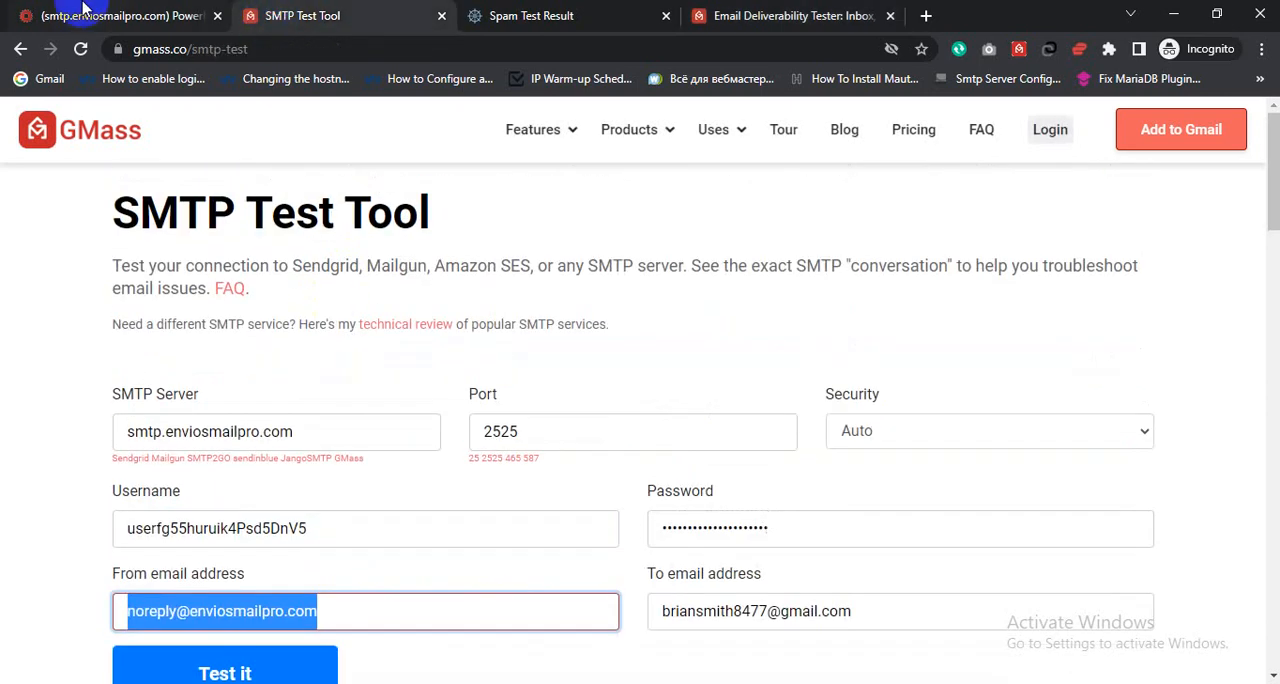
click(116, 16)
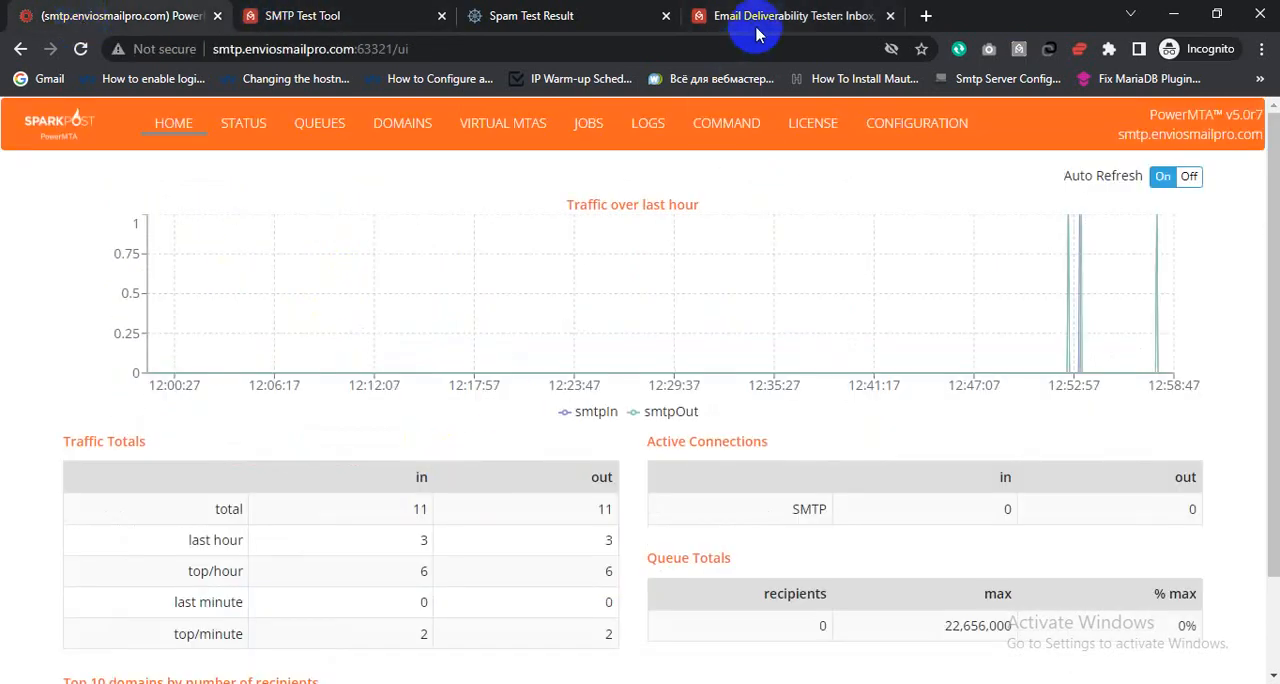
click(796, 16)
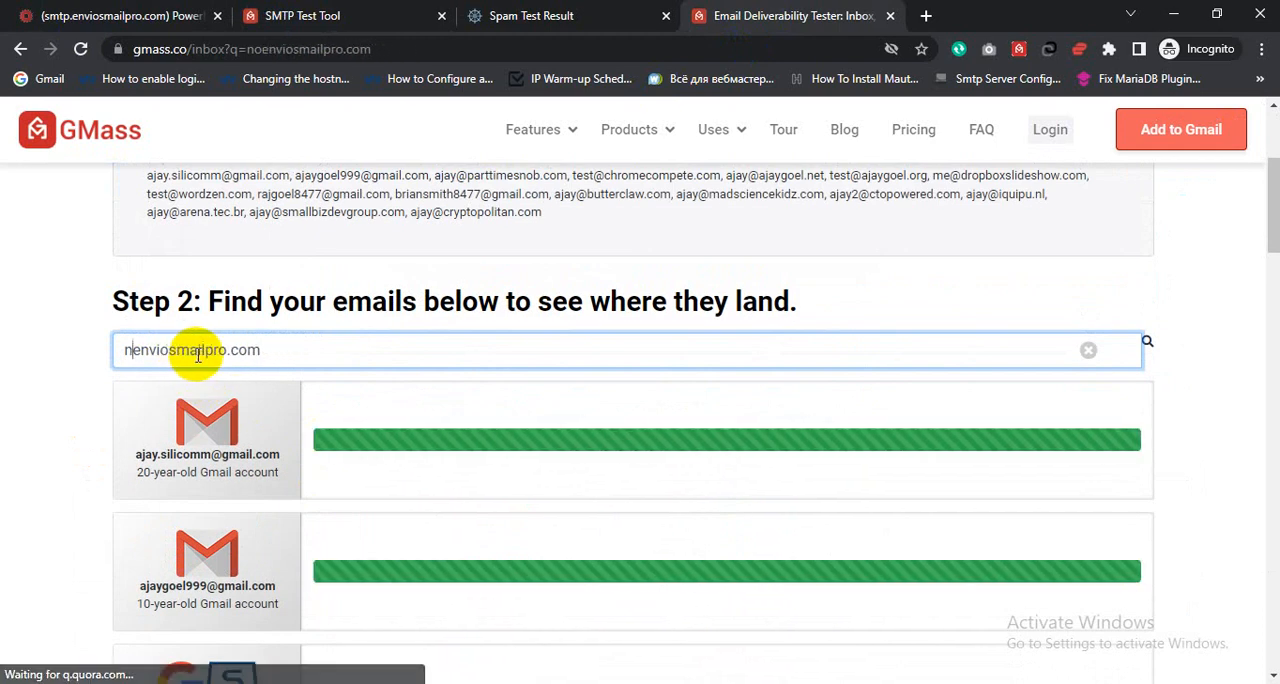
key(Backspace)
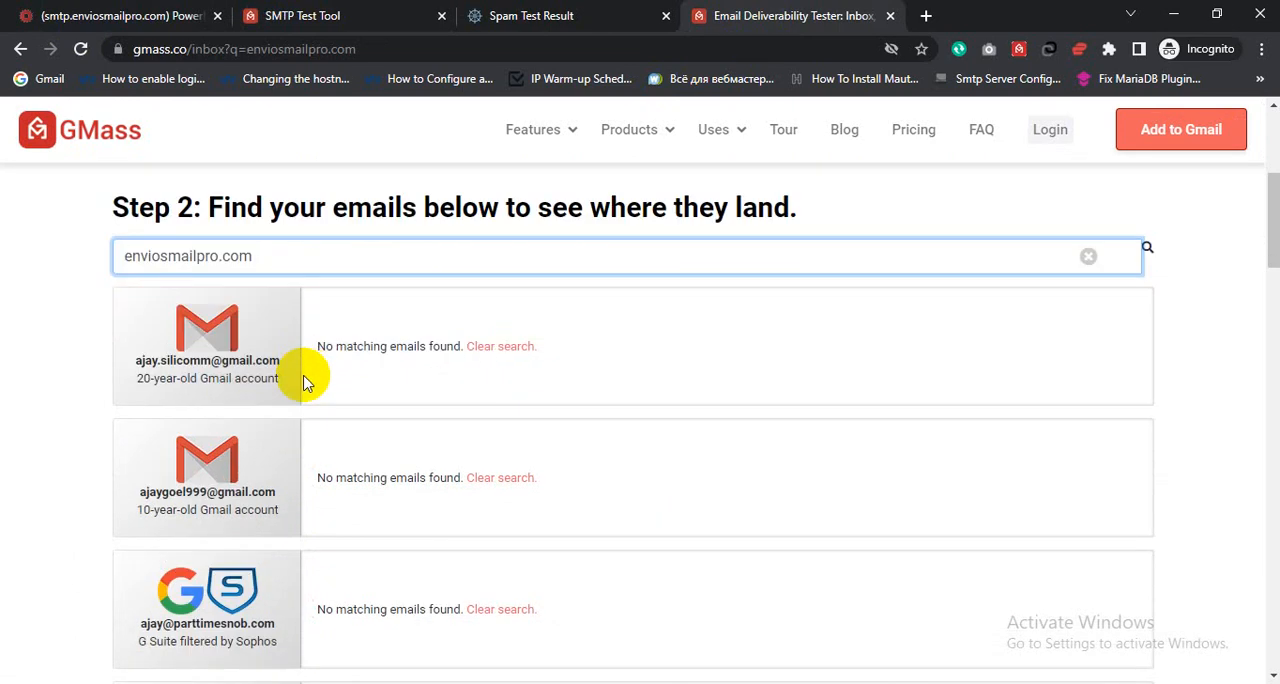
click(1088, 256)
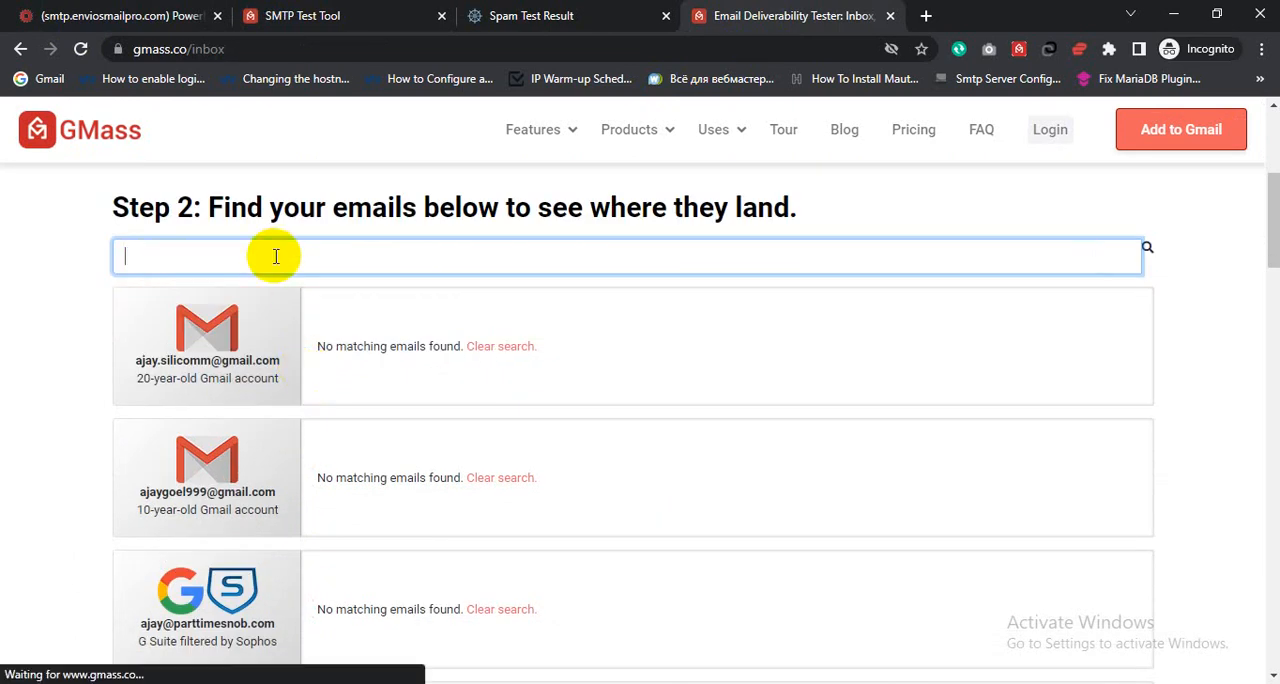
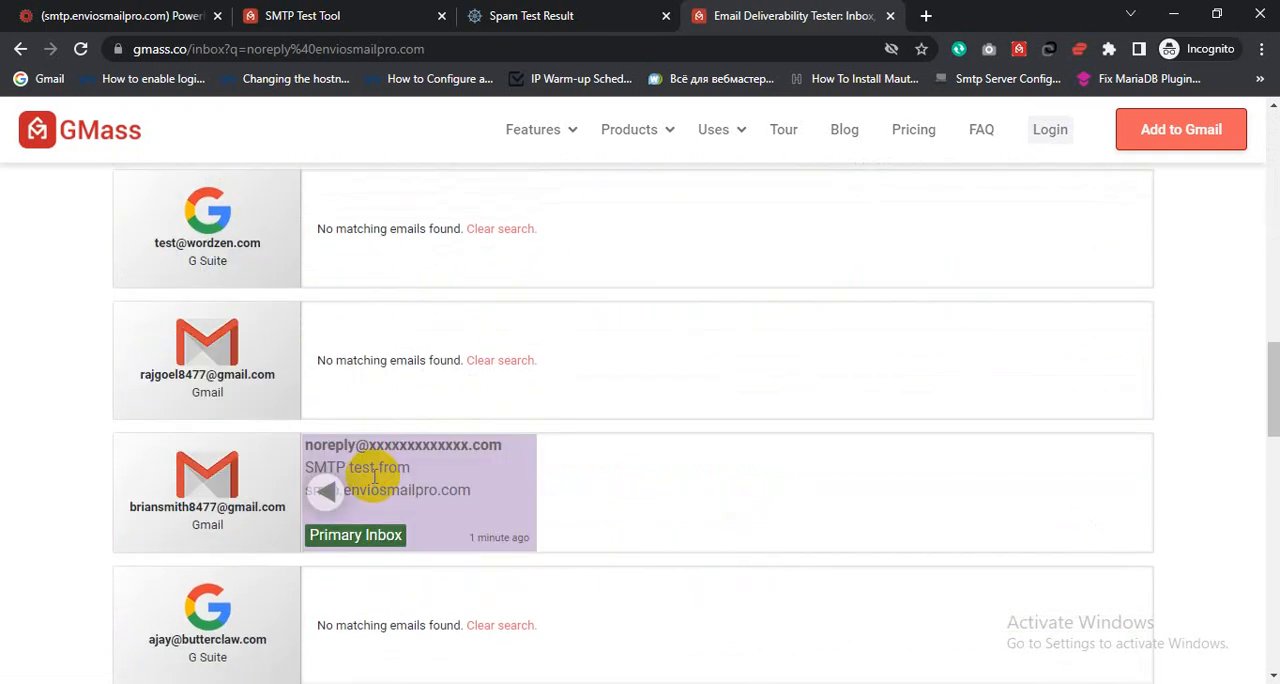
scroll(down, 3)
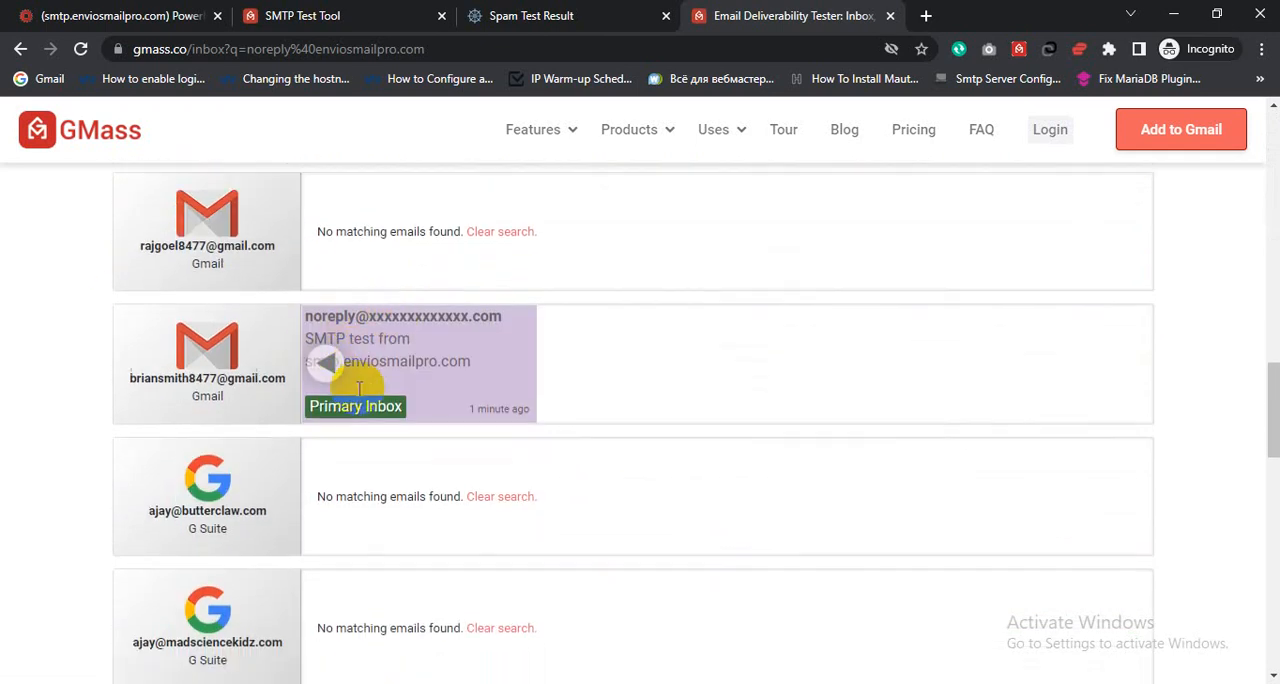
scroll(down, 3)
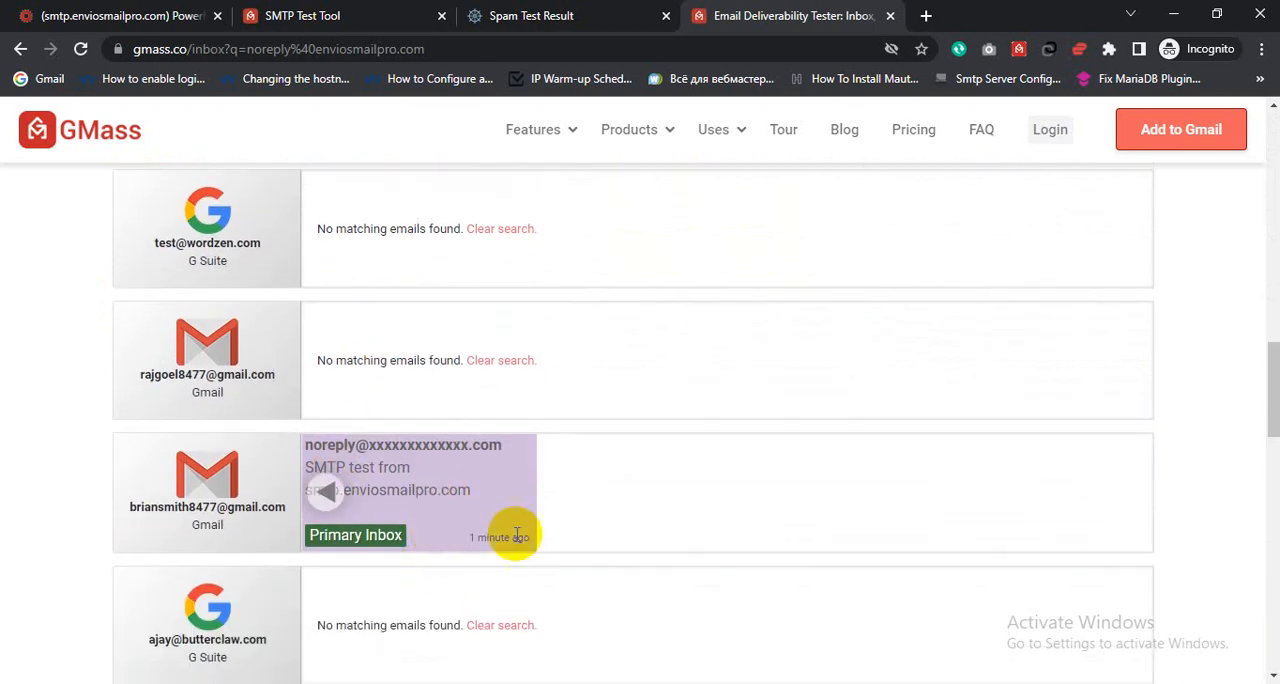
mouse_move(436, 524)
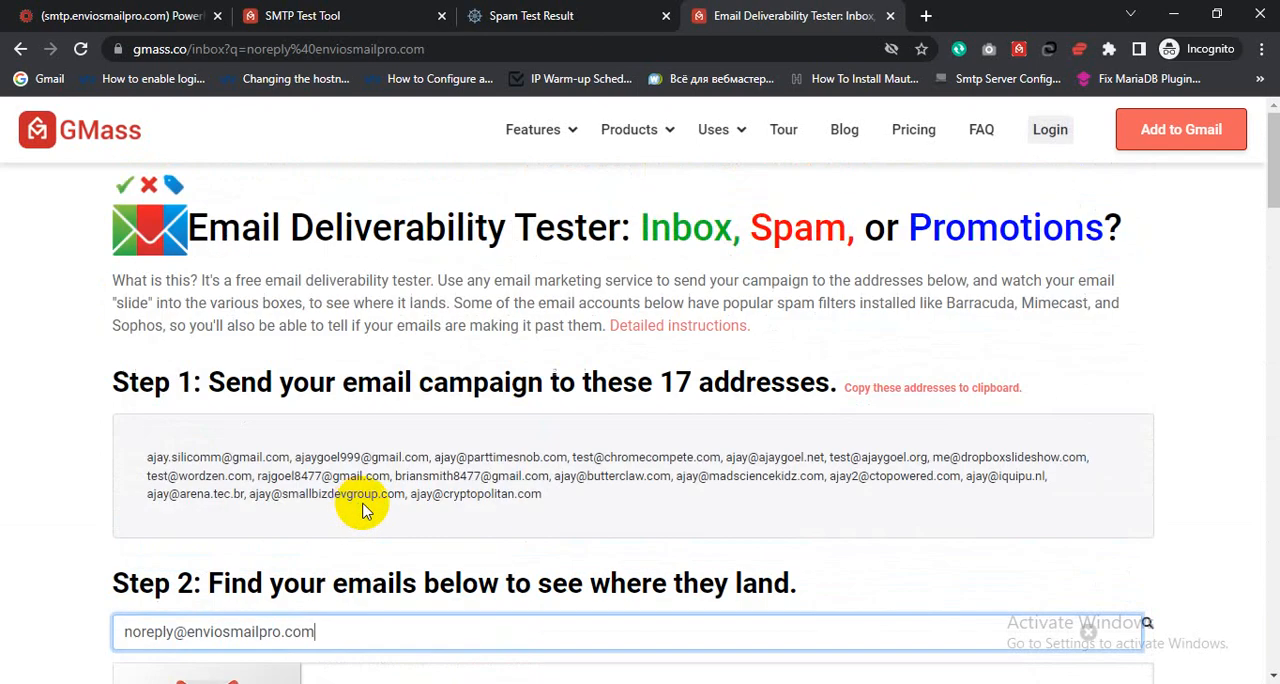
mouse_move(756, 496)
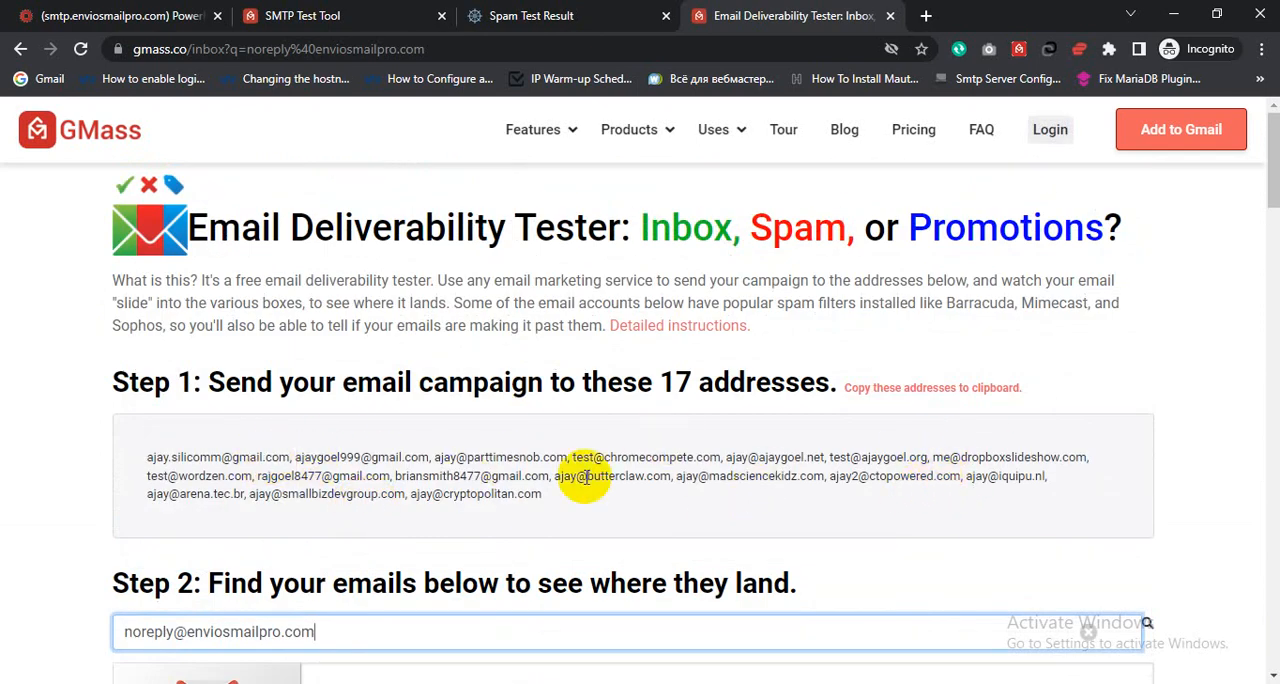
mouse_move(290, 456)
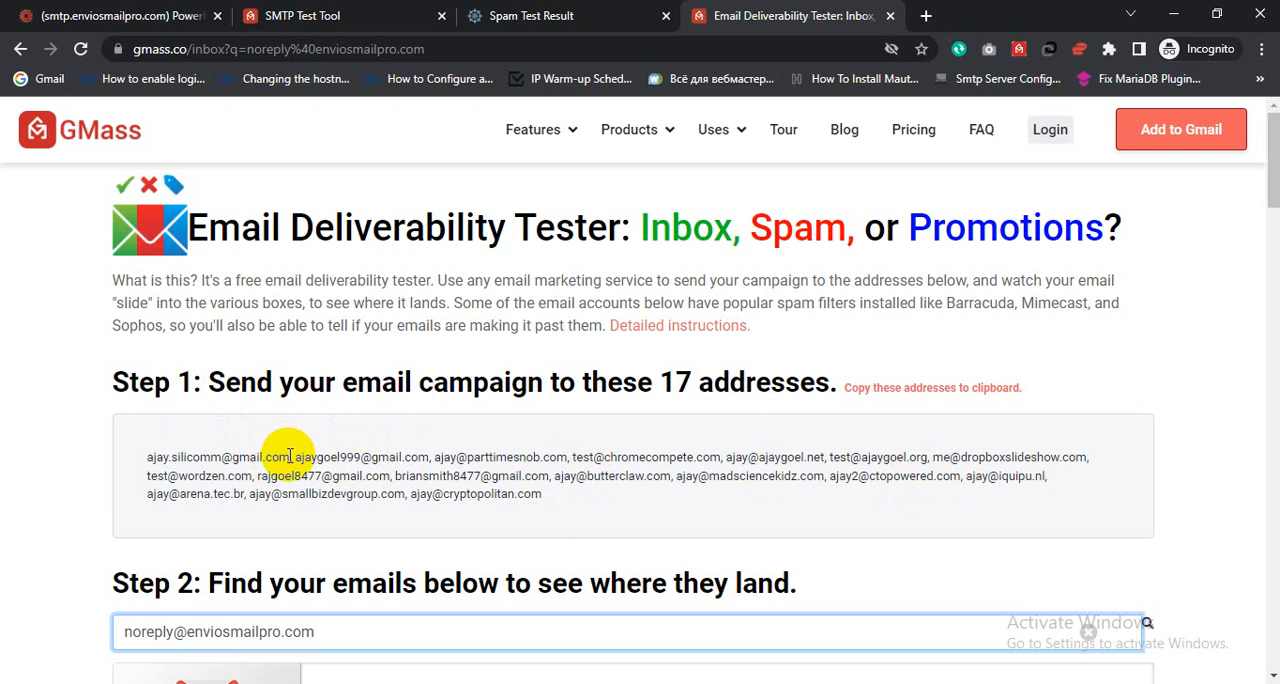
Copy the first seed address from the Step 1 list via the context menu
right_click(290, 456)
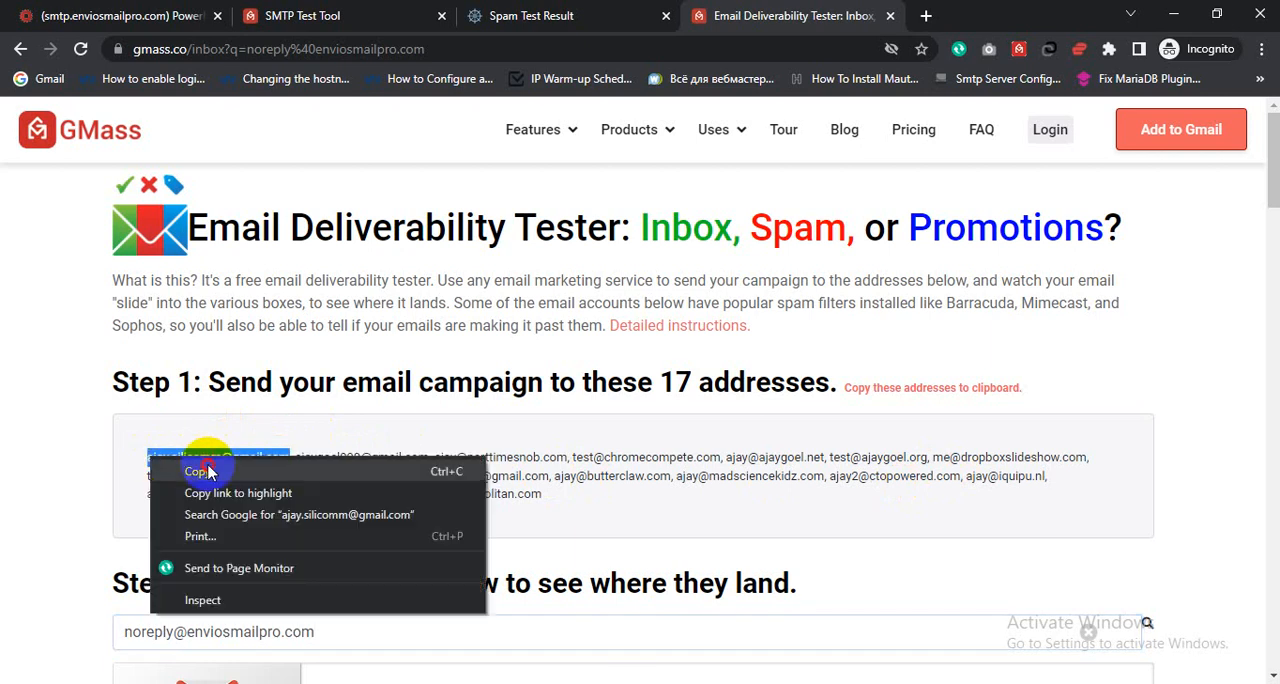
click(300, 16)
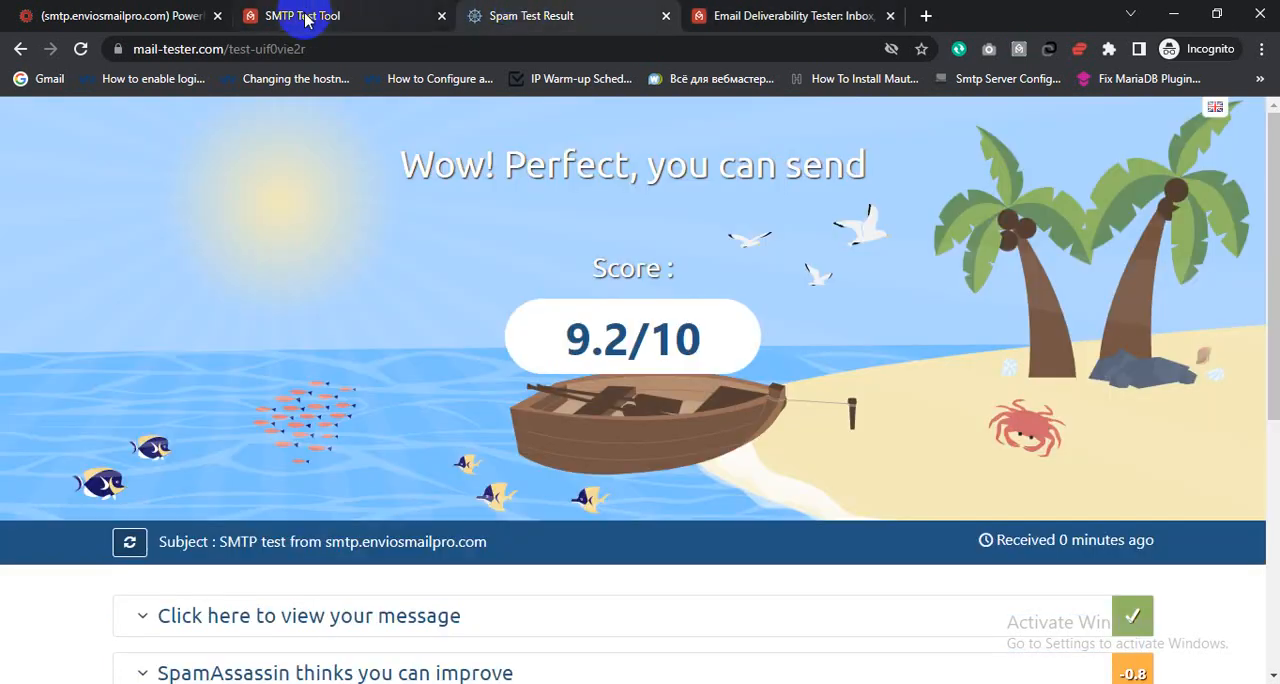
Review the mail-tester 9.2/10 checklist, then return to the SMTP Test Tool
scroll(down, 3)
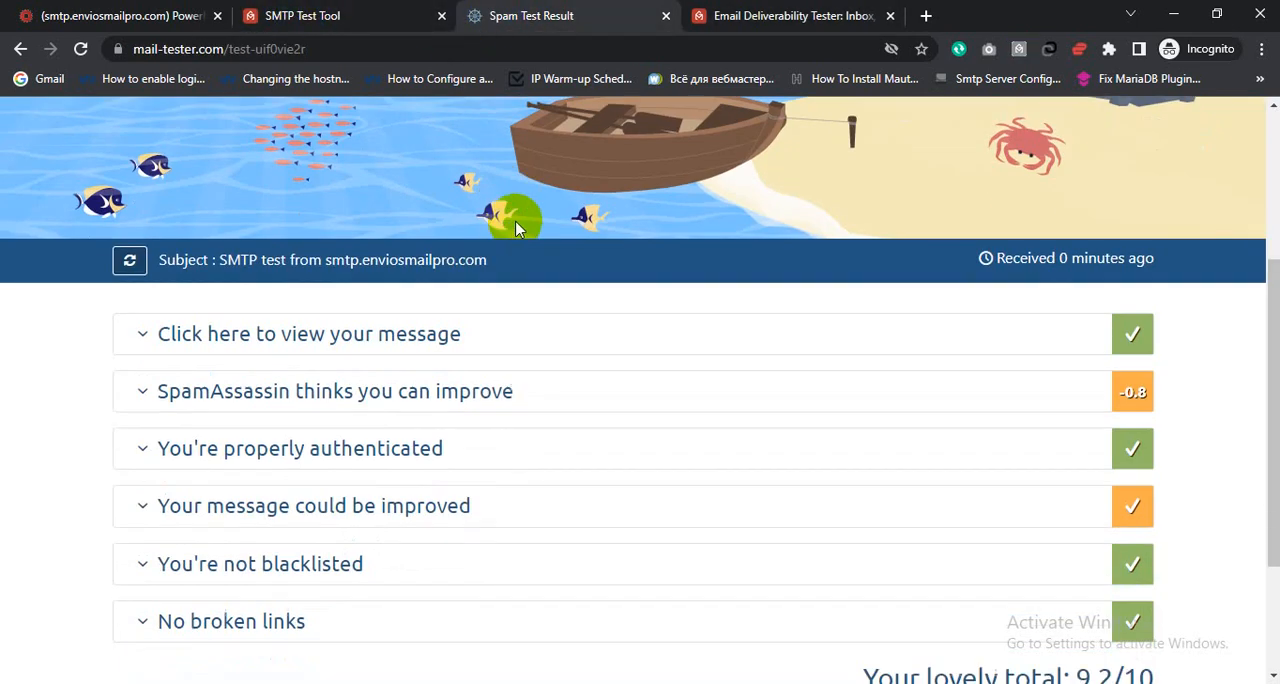
scroll(down, 3)
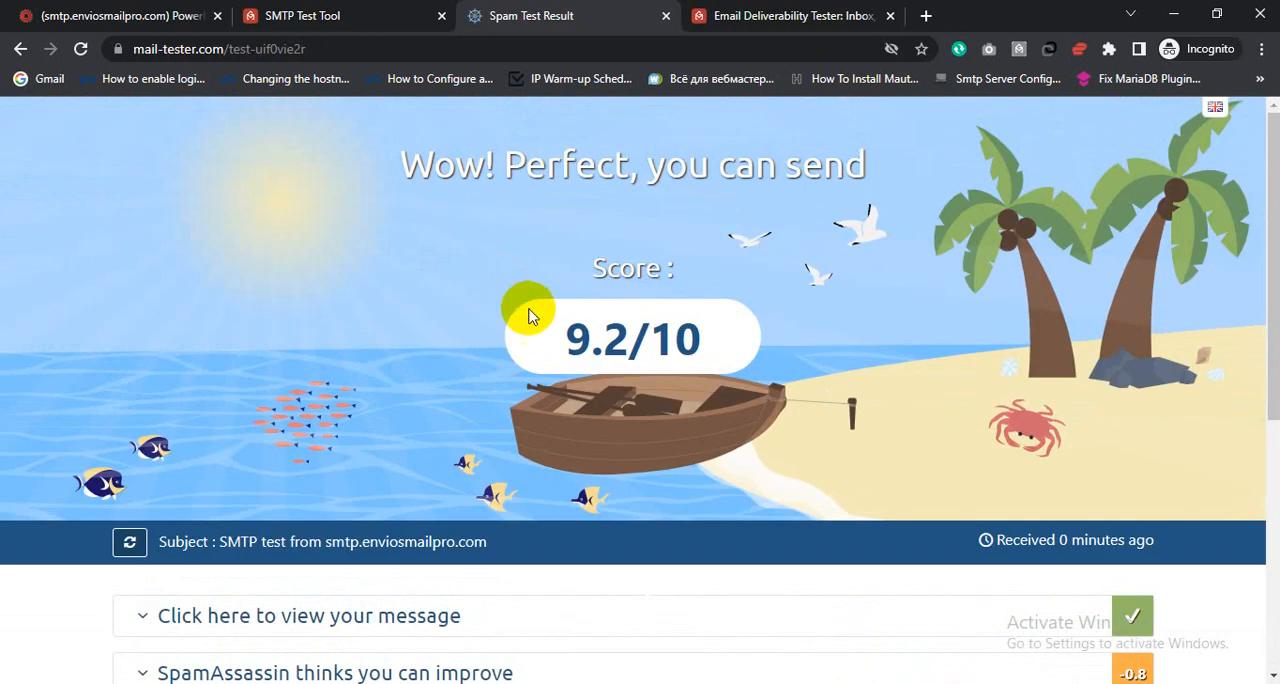
scroll(down, 3)
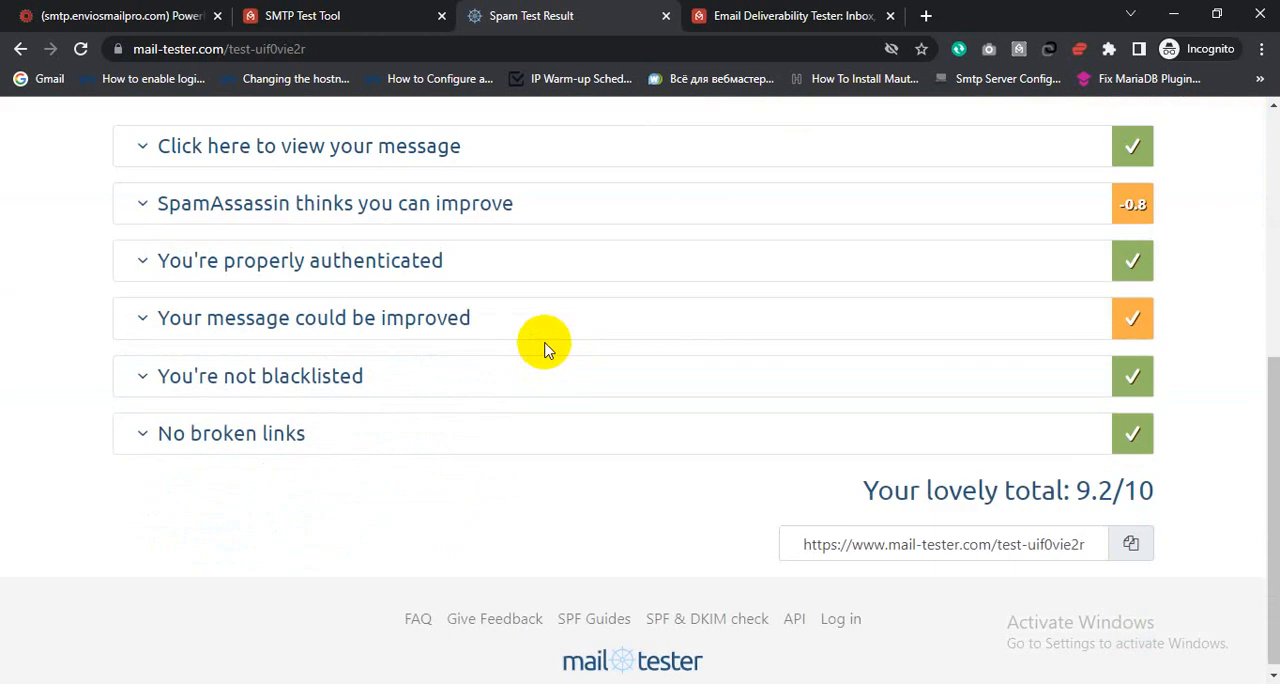
mouse_move(232, 290)
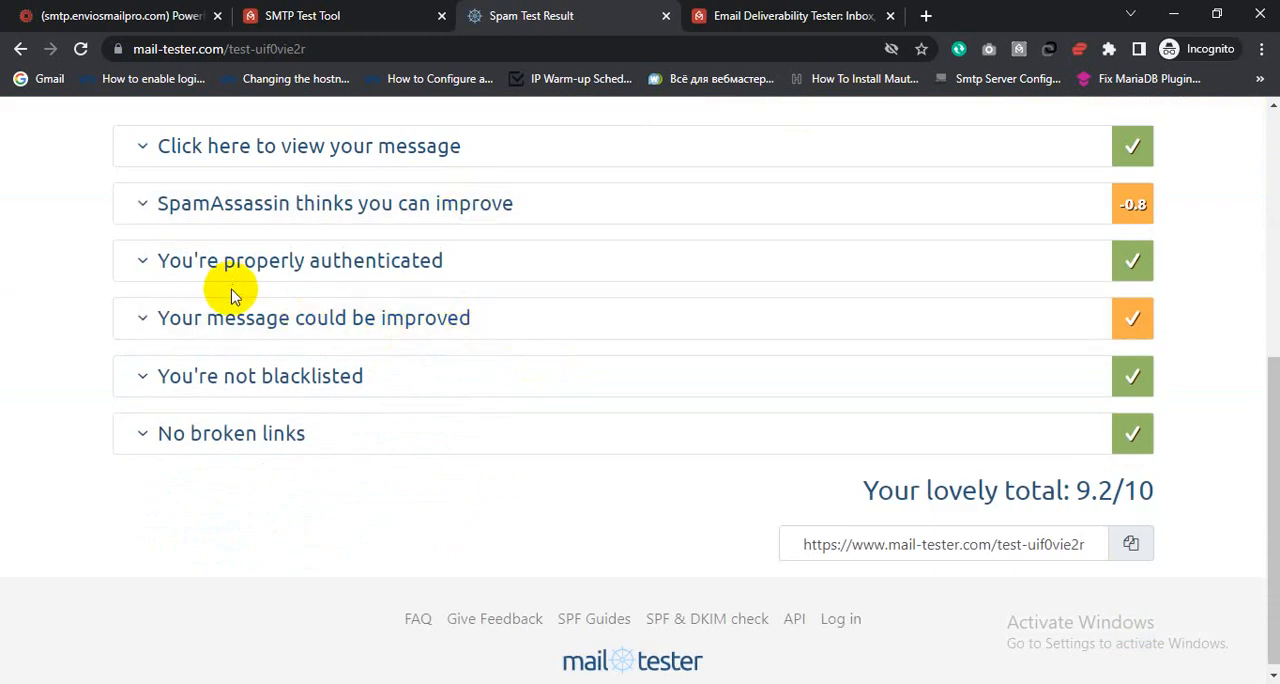
click(300, 16)
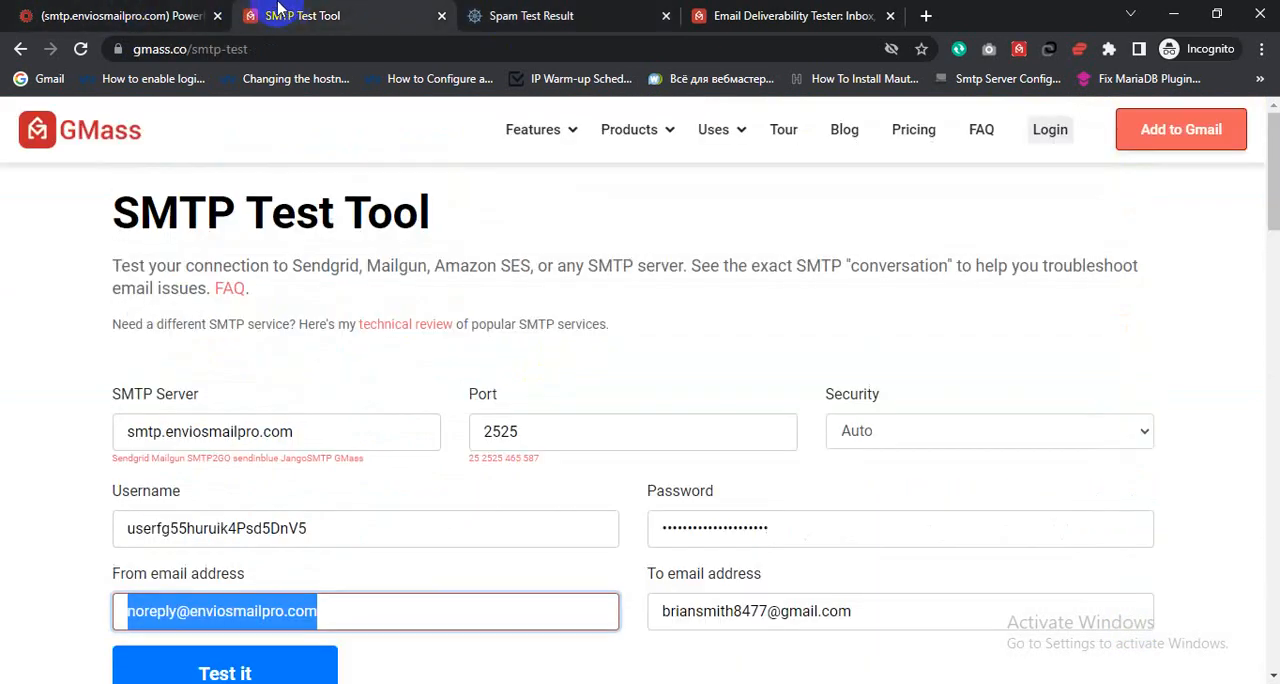
mouse_move(448, 412)
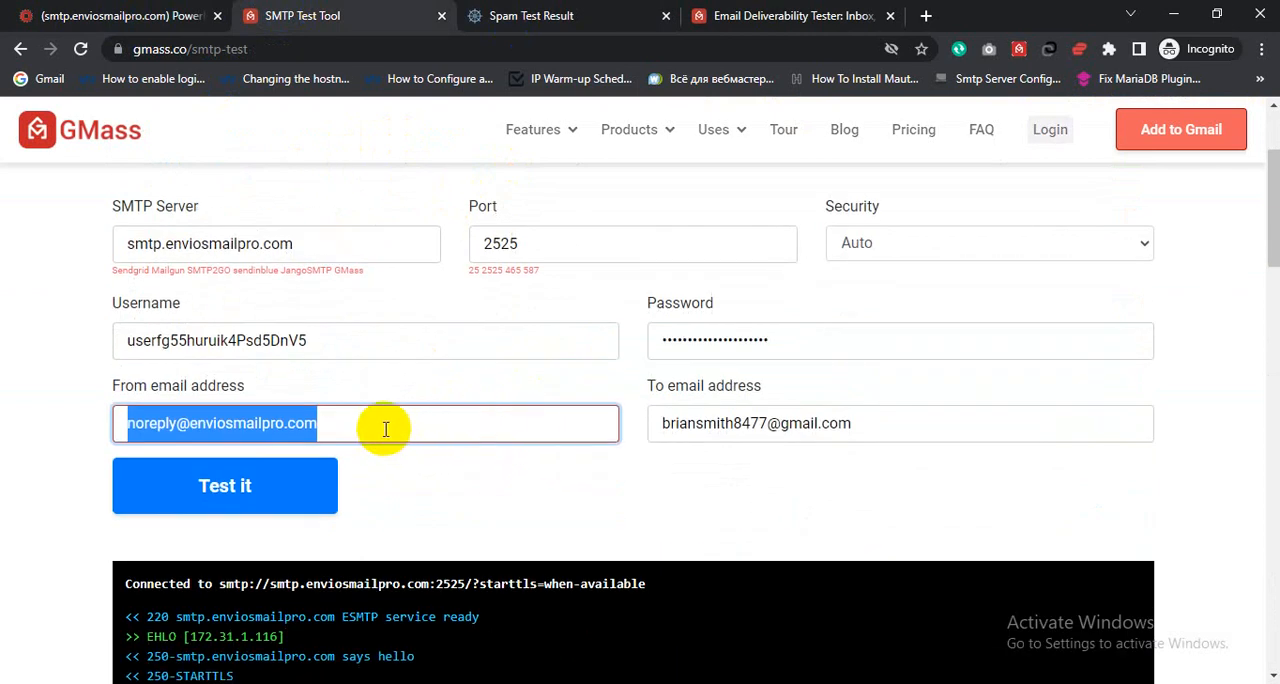
click(756, 424)
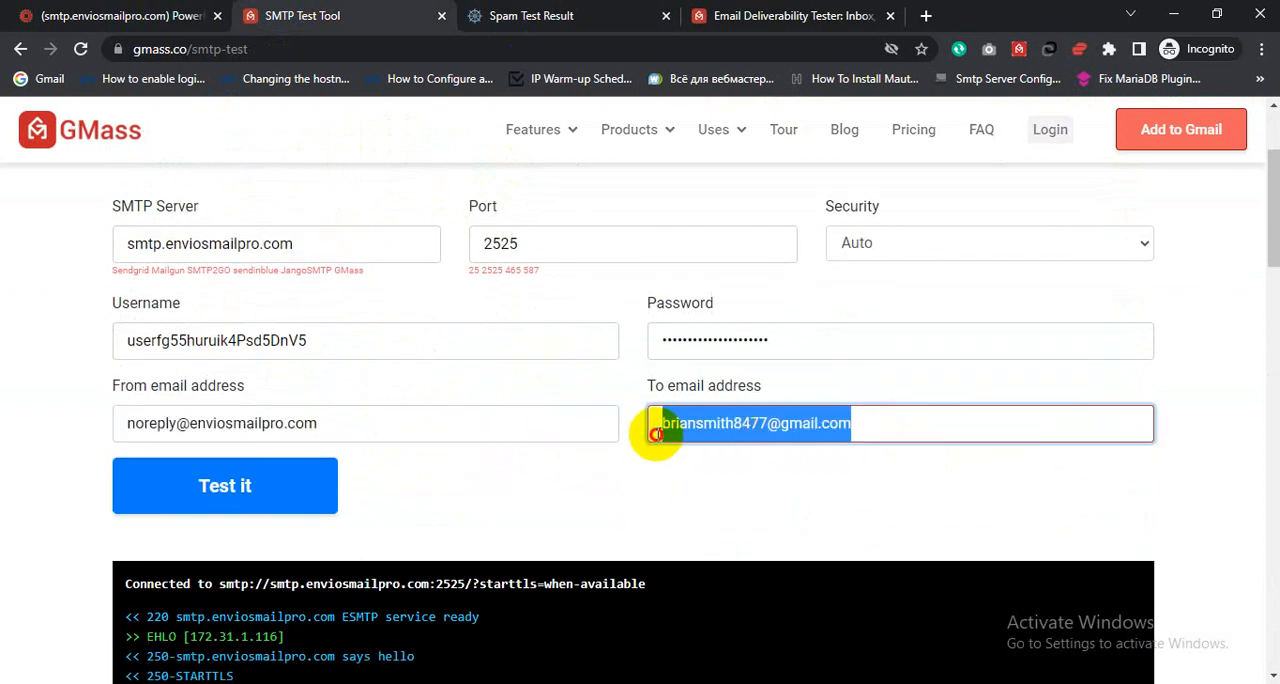
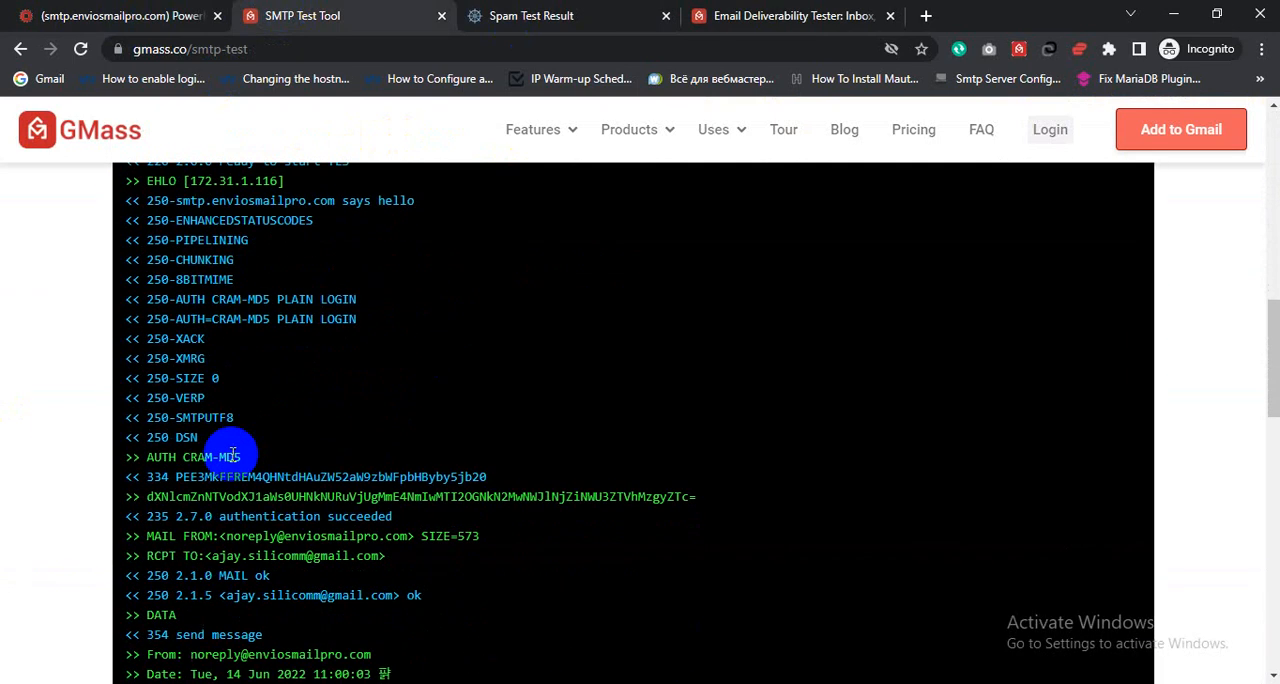
scroll(down, 3)
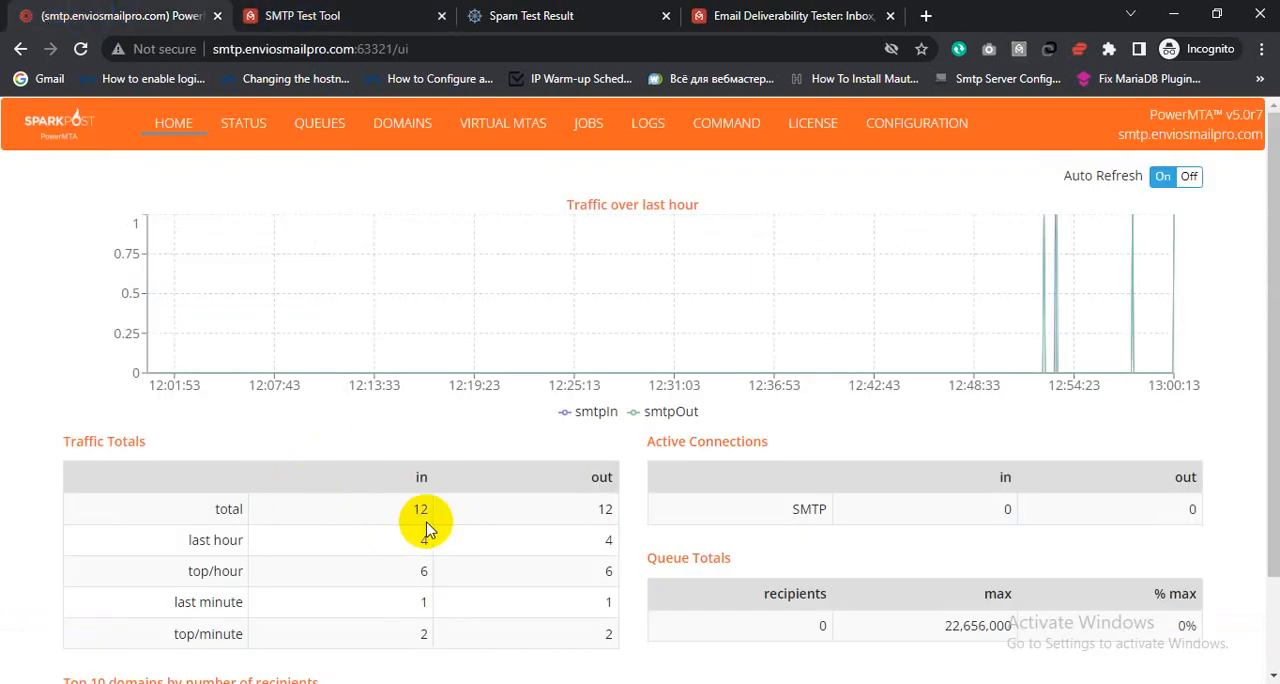
click(790, 16)
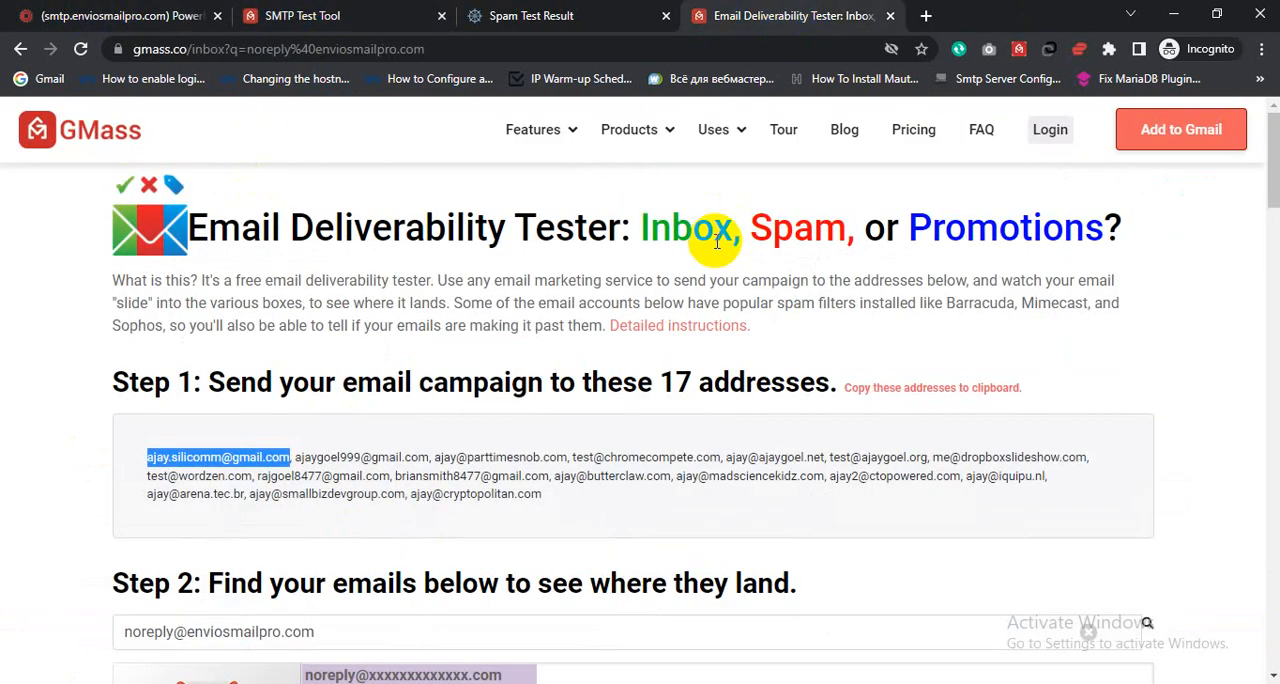
scroll(down, 3)
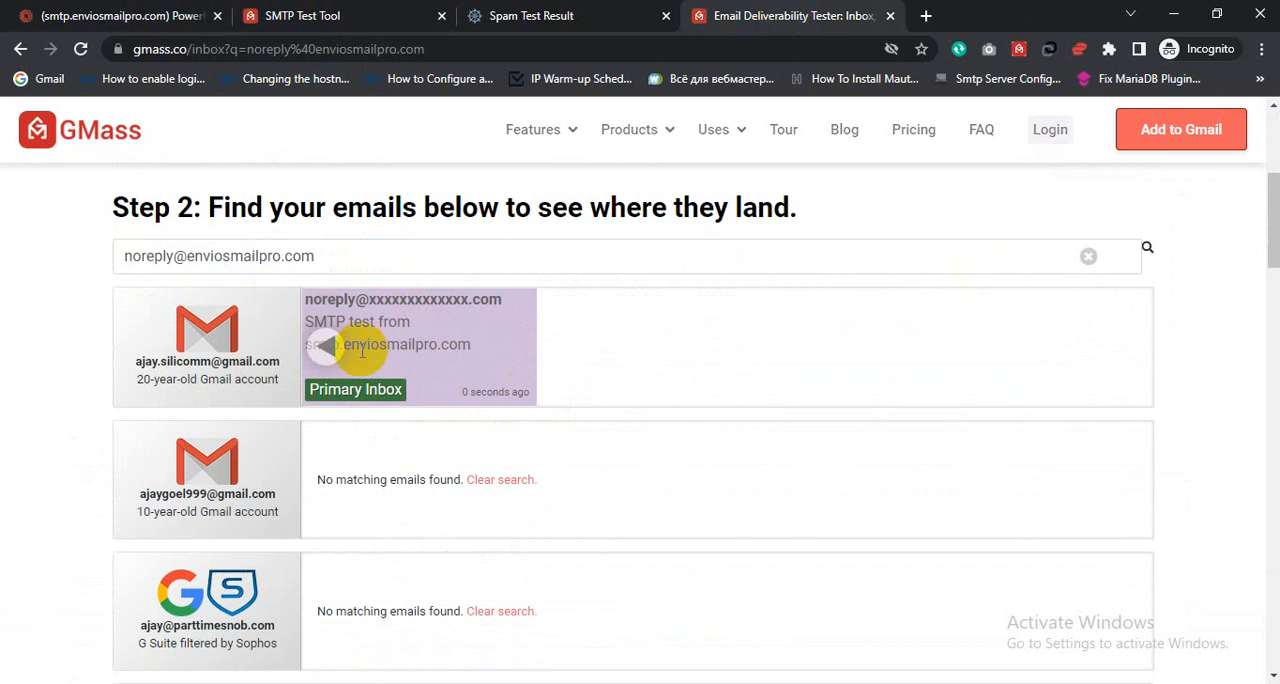
scroll(down, 3)
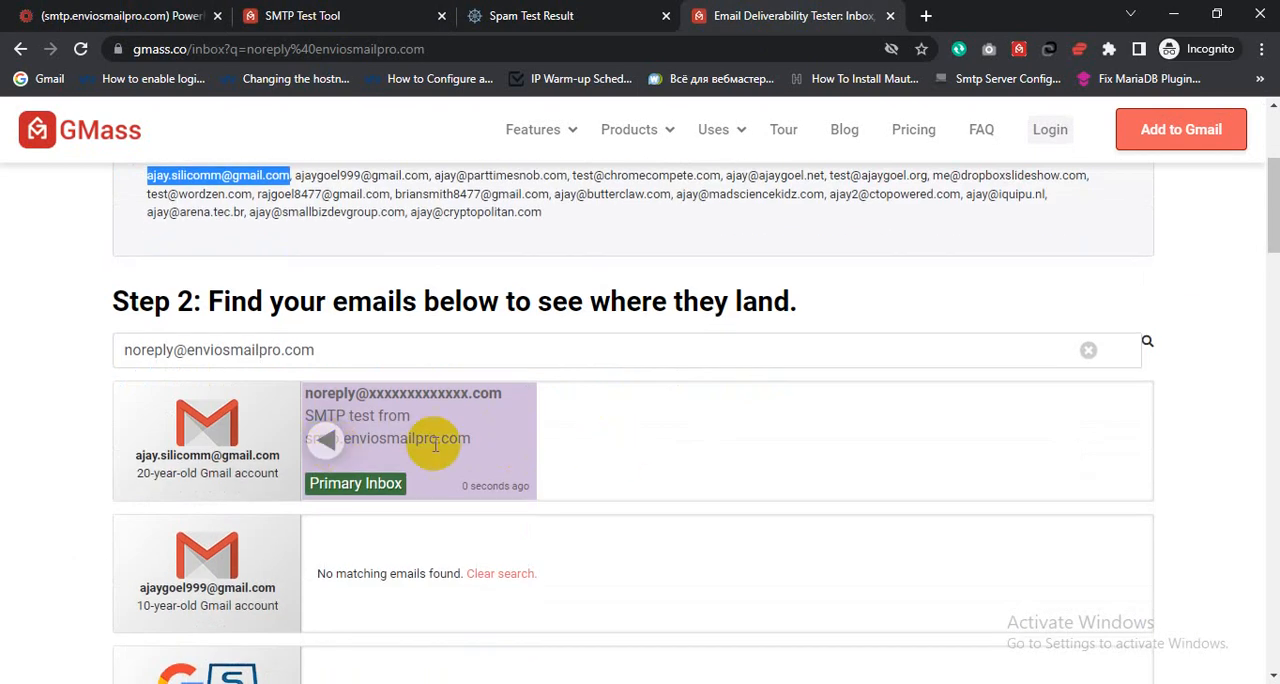
scroll(up, 3)
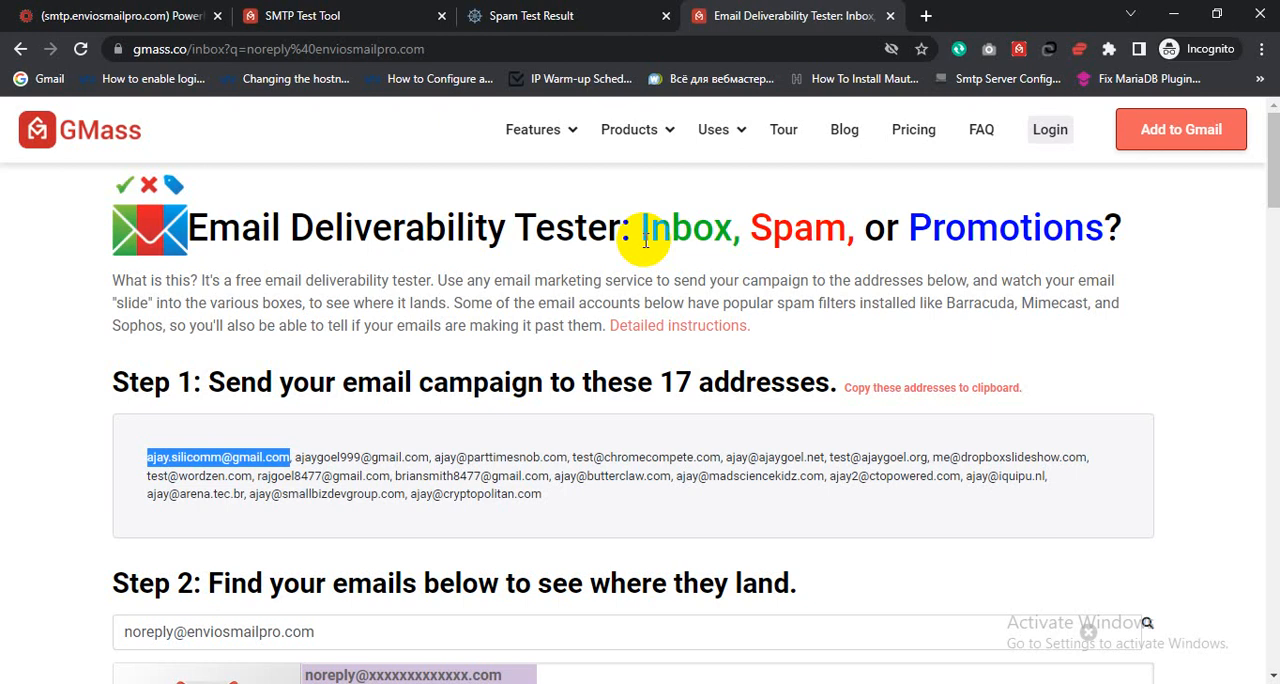
mouse_move(550, 290)
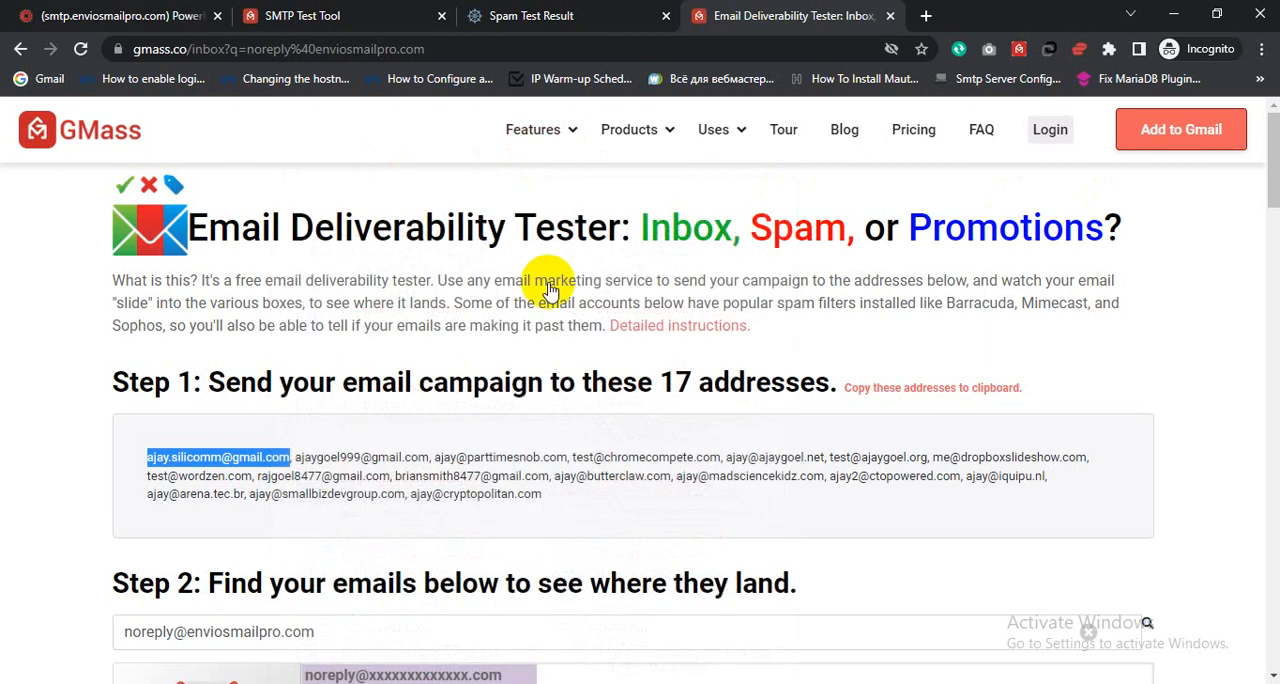